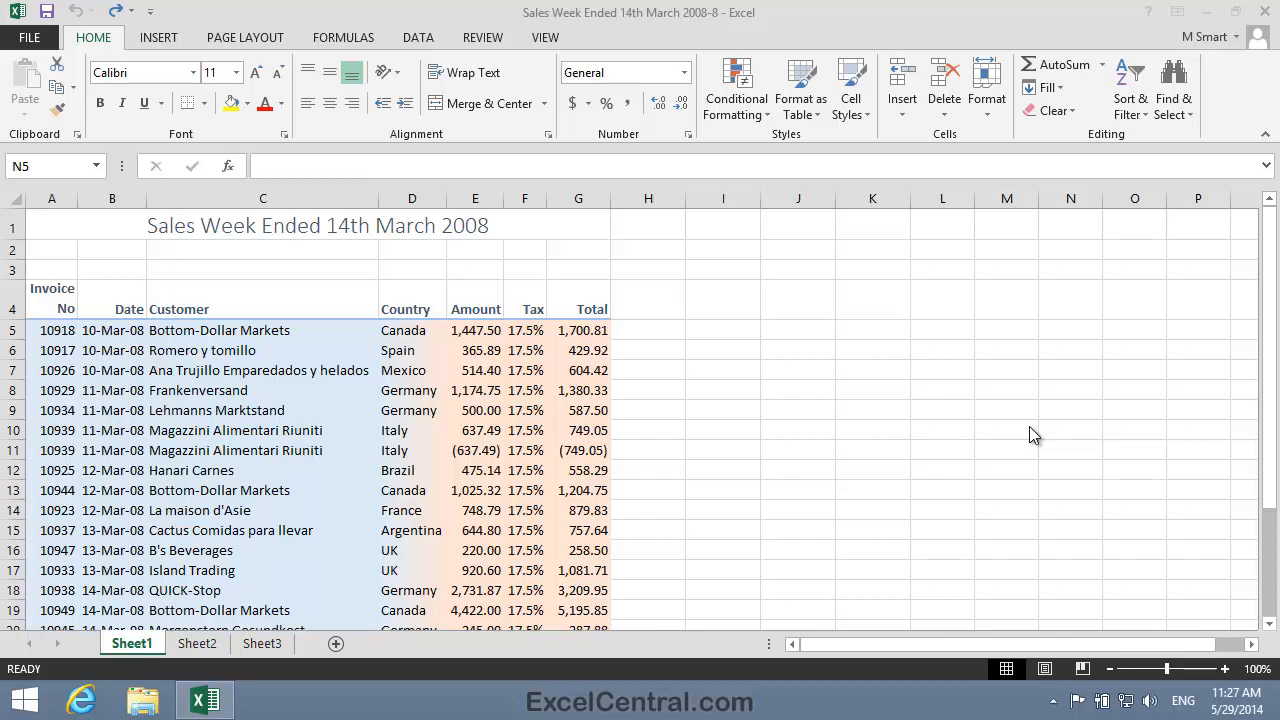
pyautogui.moveTo(1027, 413)
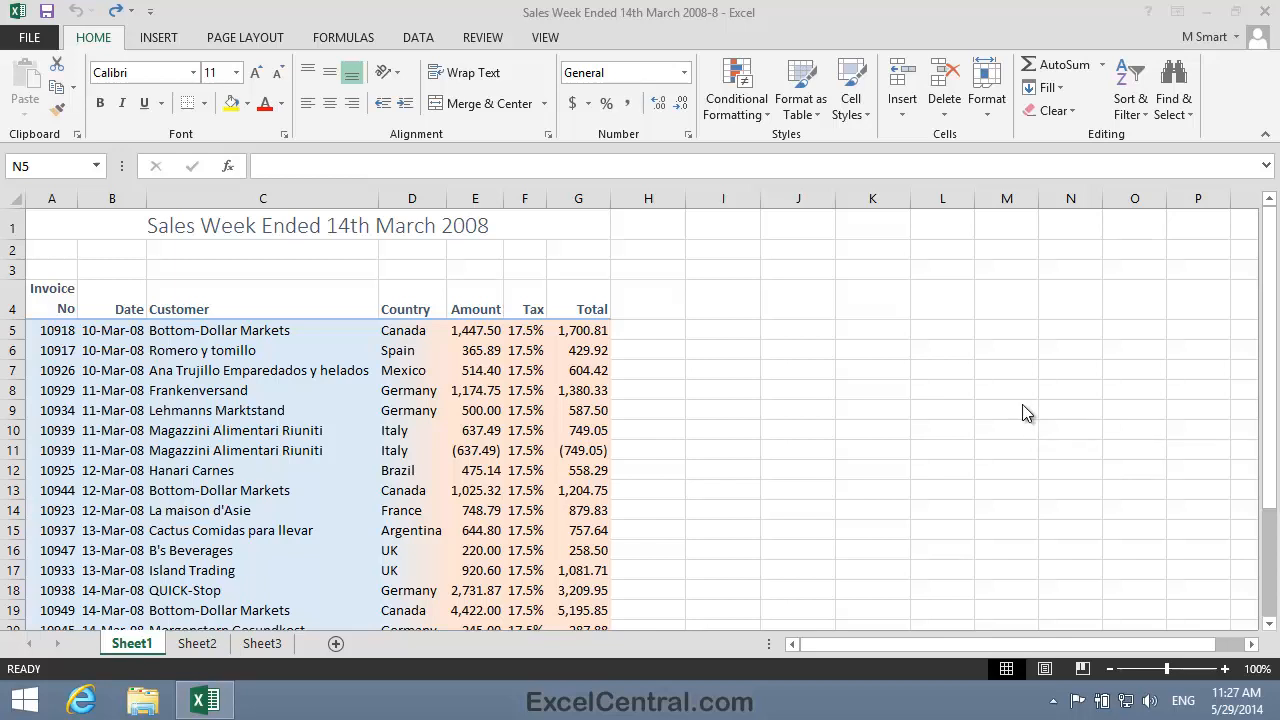
pyautogui.moveTo(1270, 370)
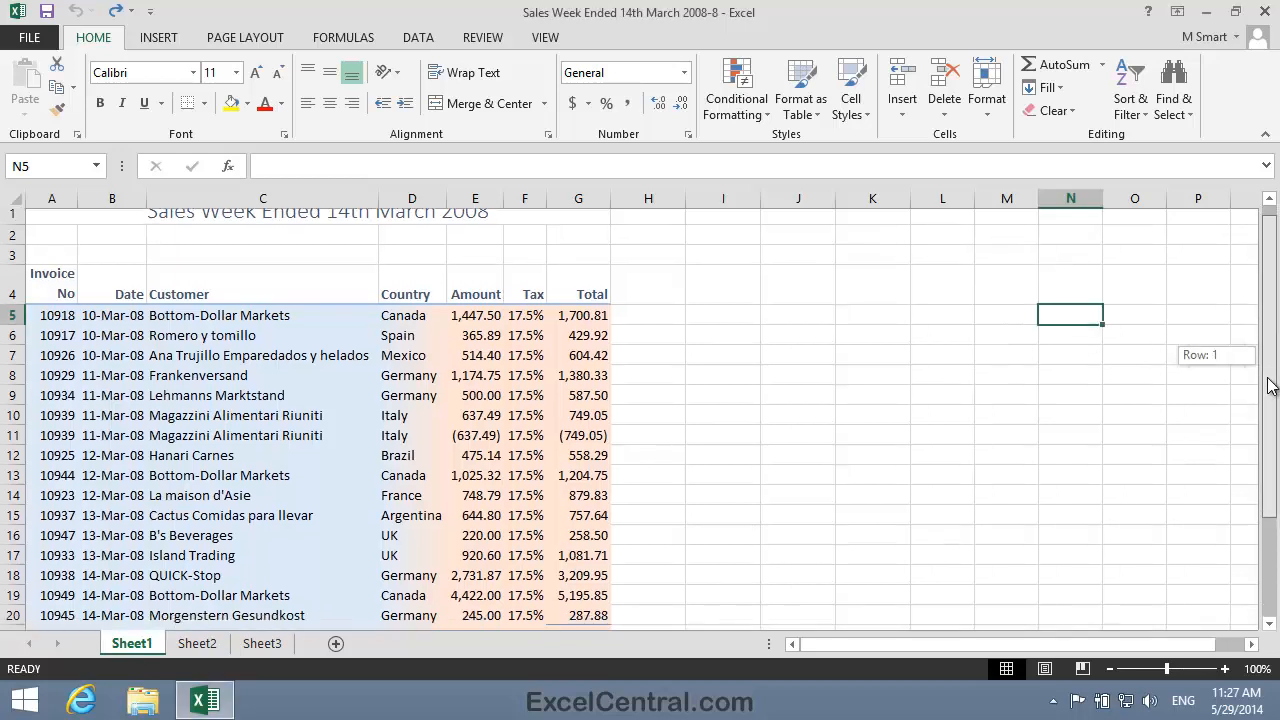
# - Scroll down to the yellow notes block in row 23 below the 18,137.37 total
pyautogui.scroll(-3)
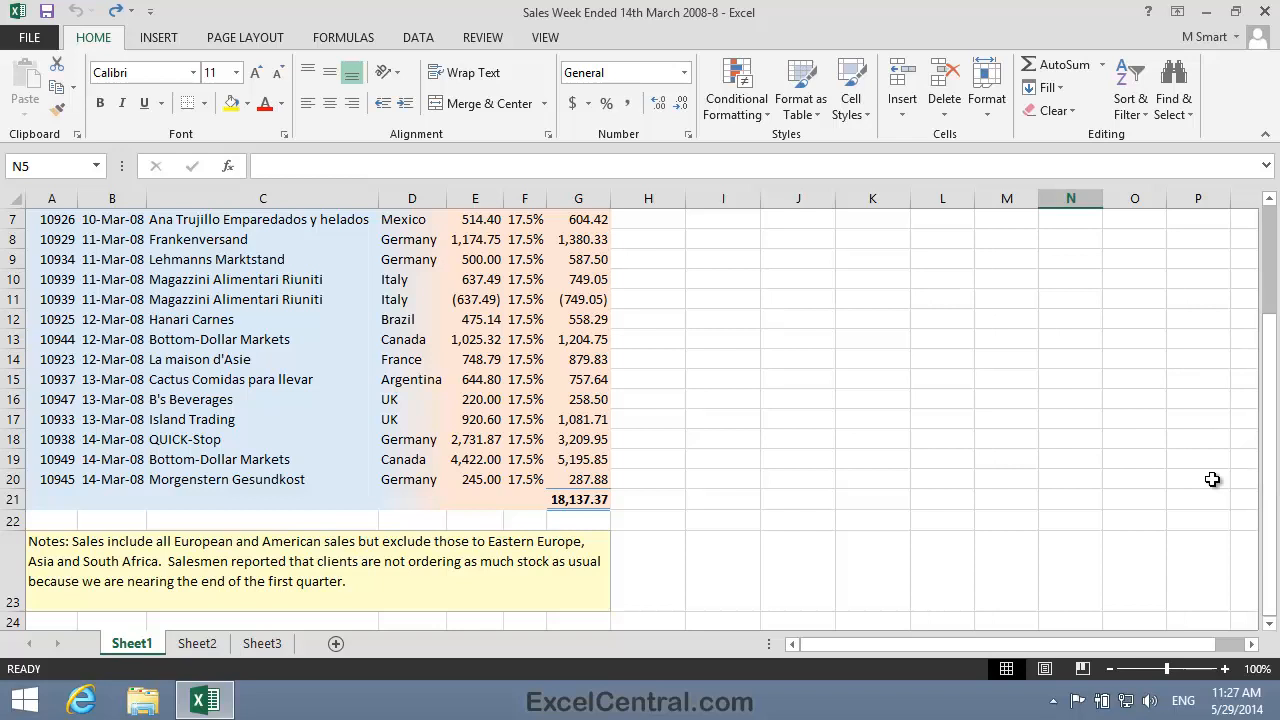
pyautogui.moveTo(1110, 357)
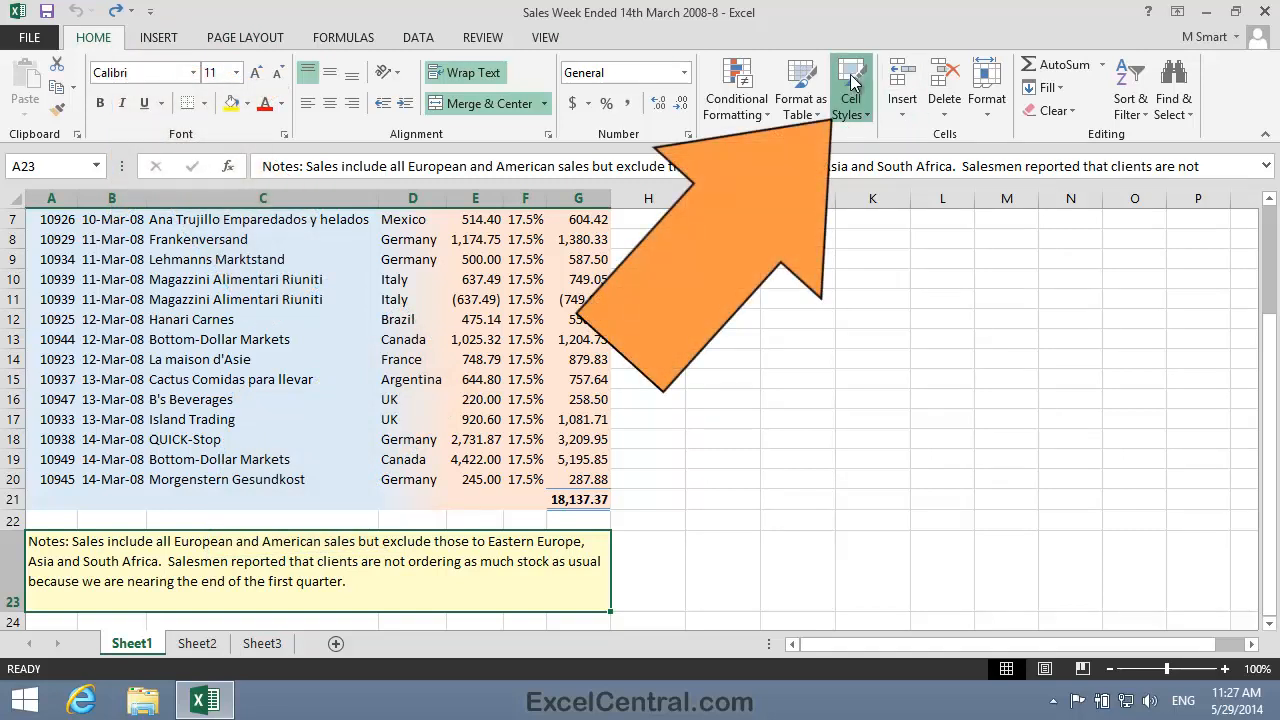
pyautogui.click(849, 88)
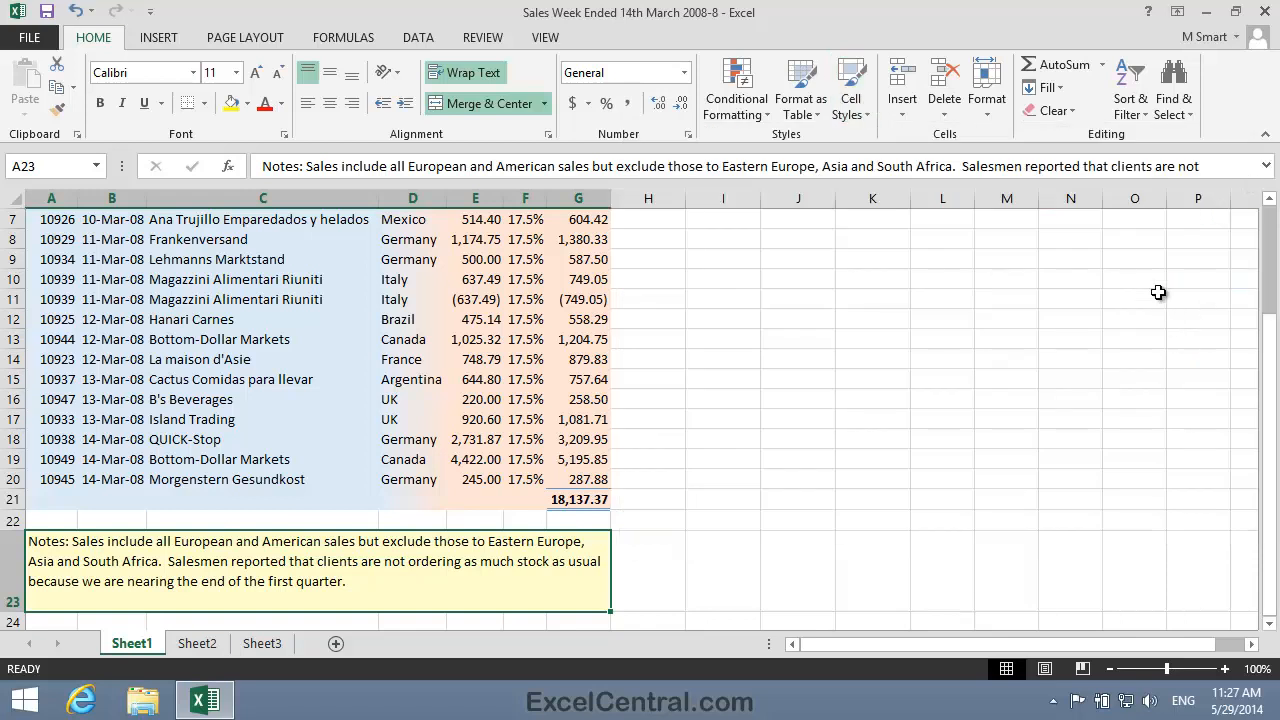
pyautogui.moveTo(1176, 335)
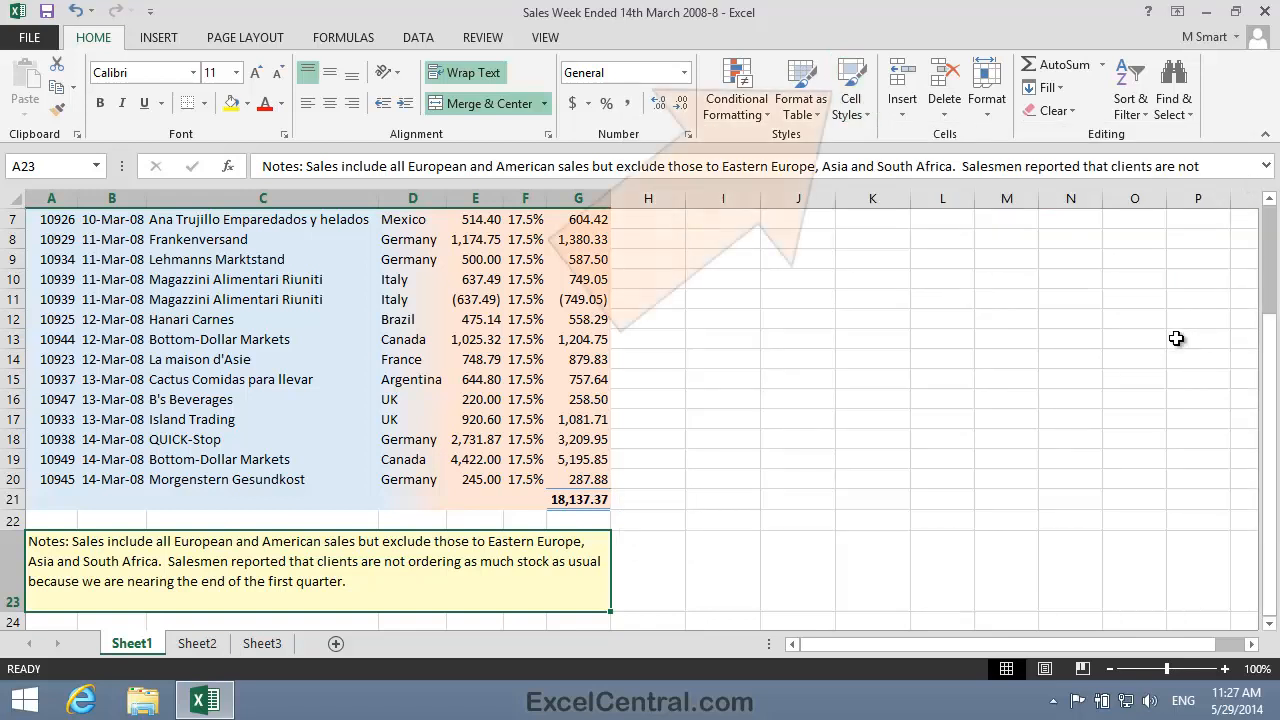
pyautogui.click(850, 85)
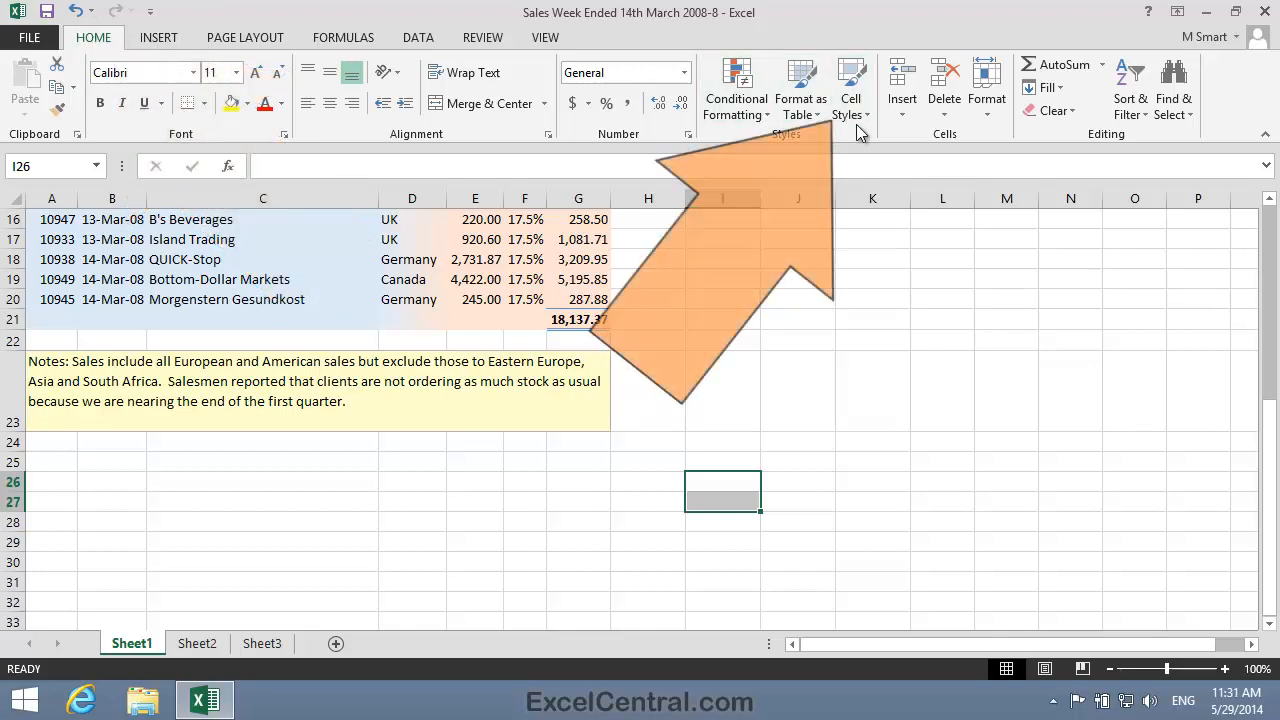
# - Modify the built-in Note cell style so its fill is light green instead of yellow
pyautogui.click(850, 88)
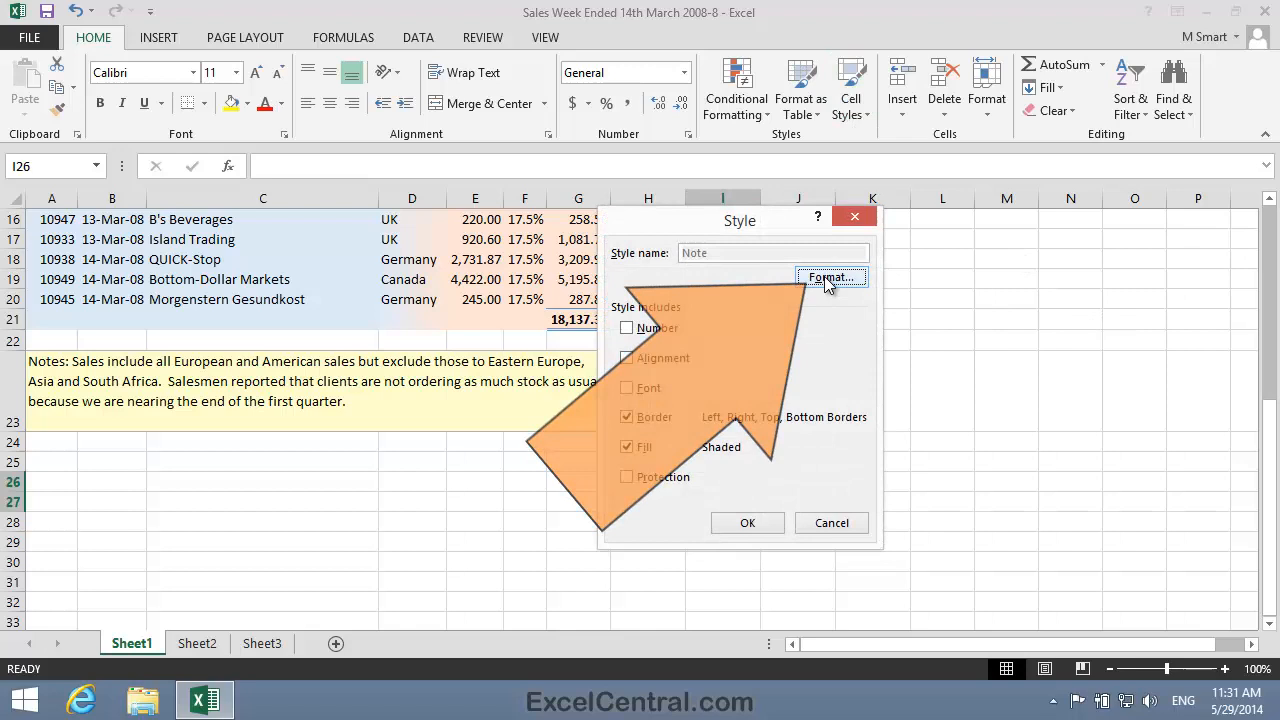
pyautogui.click(828, 277)
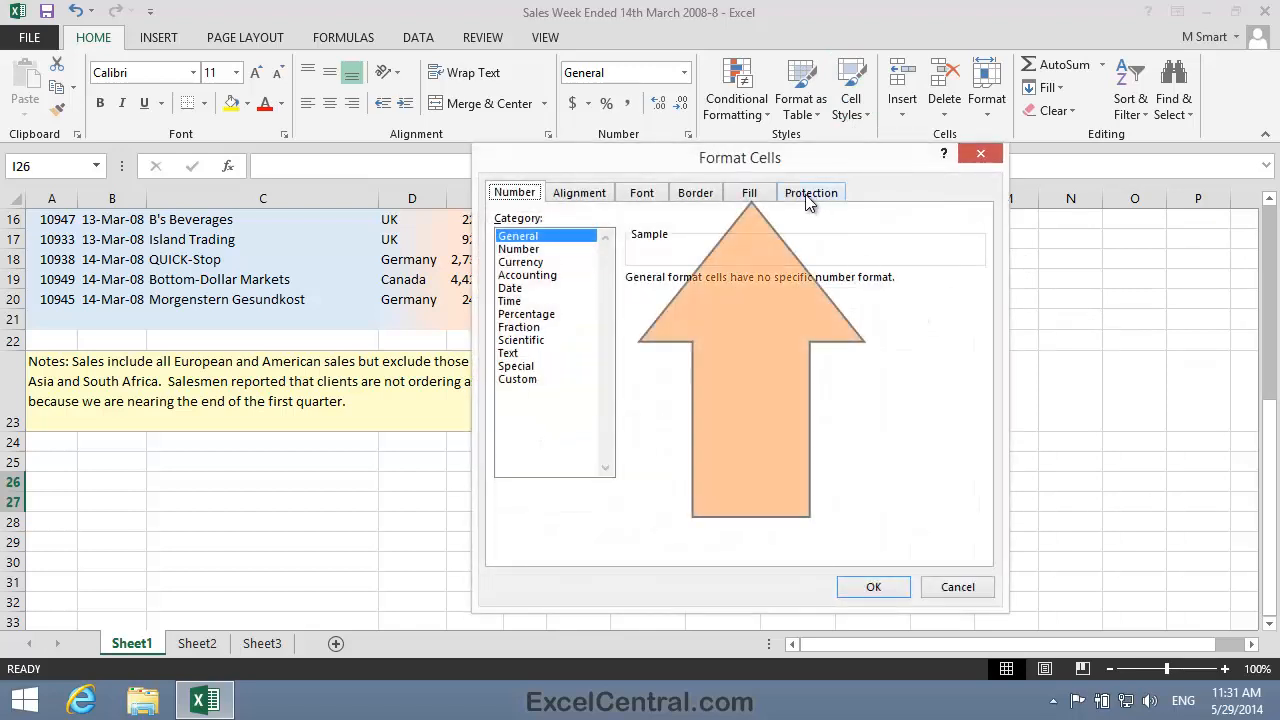
pyautogui.click(749, 192)
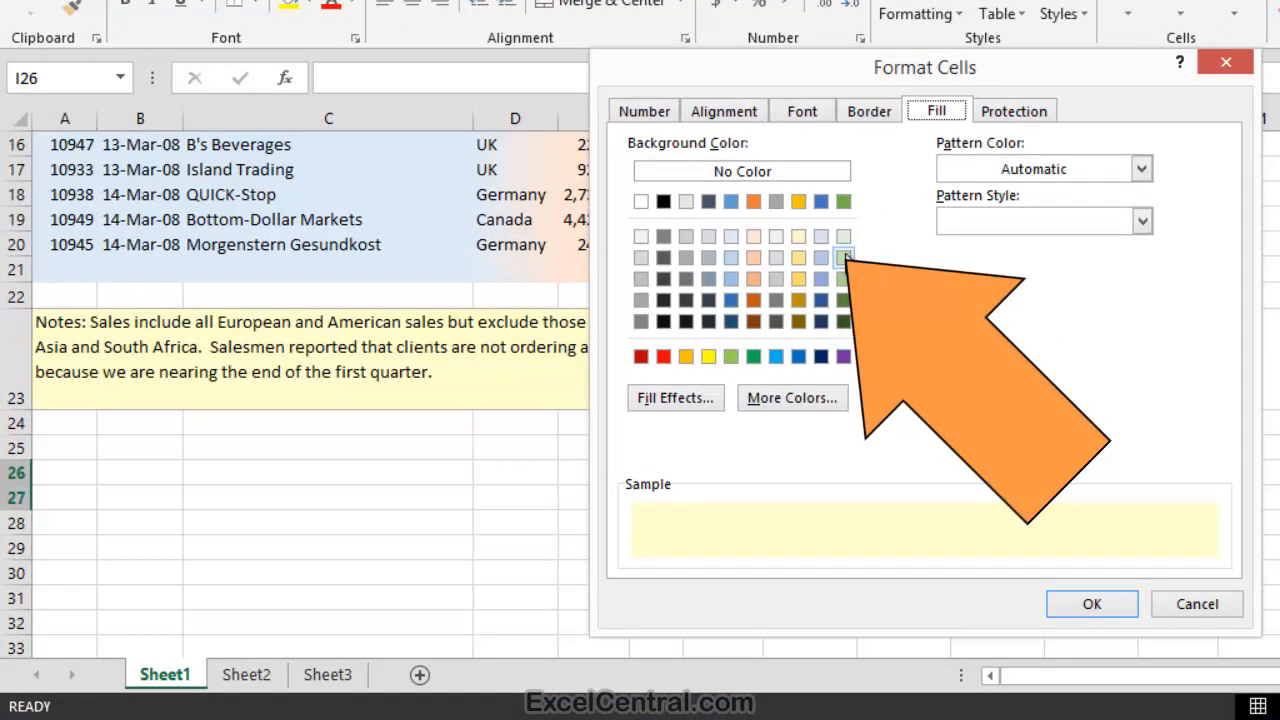
pyautogui.click(843, 257)
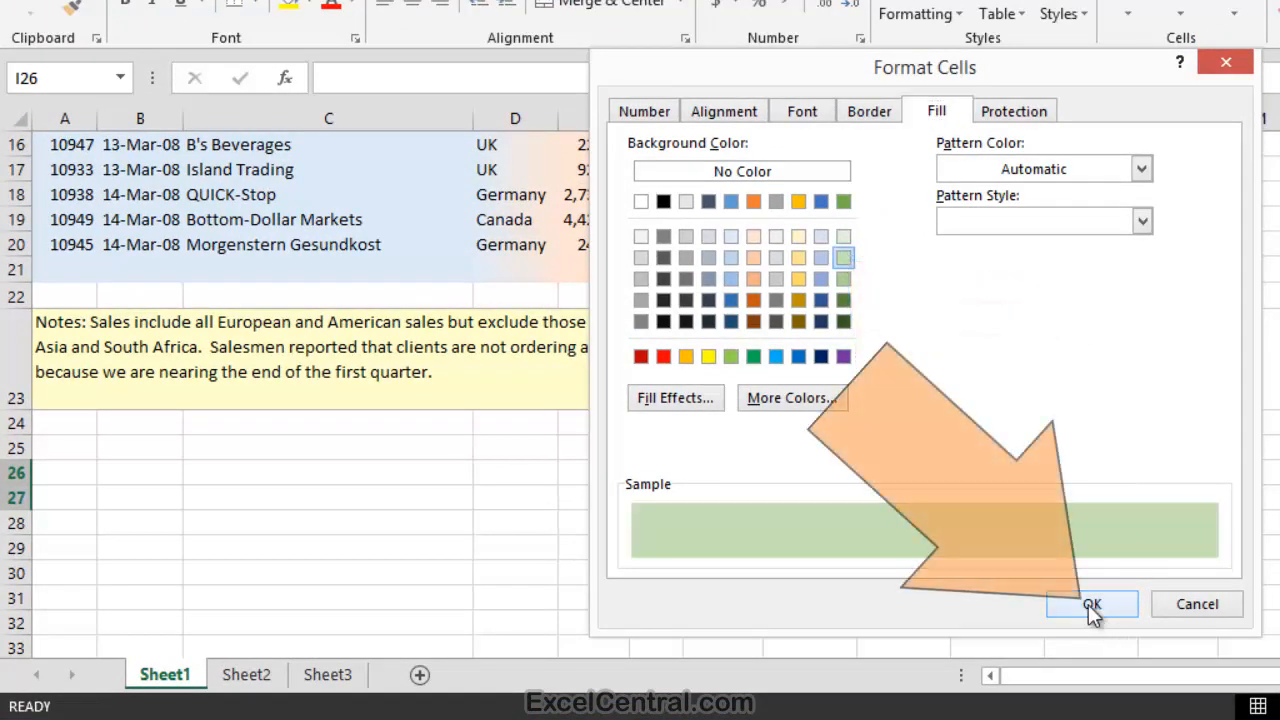
pyautogui.click(1092, 604)
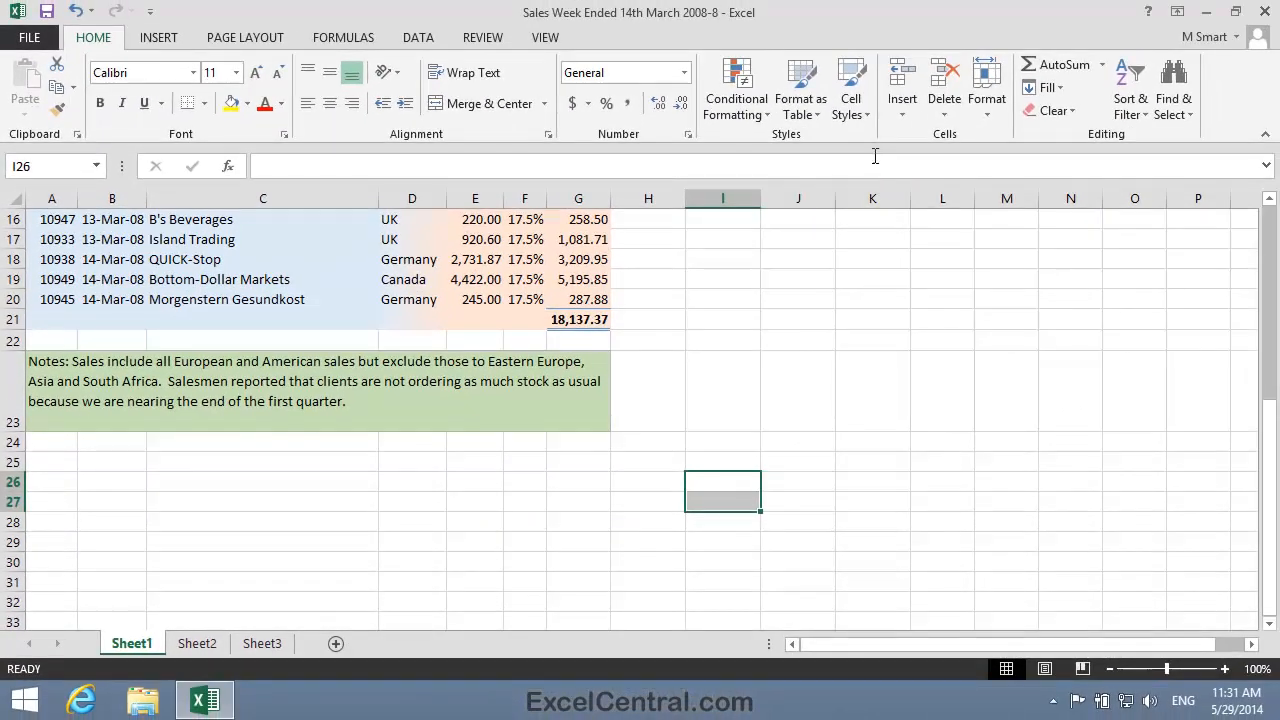
# - Duplicate the Note cell style and name the copy 'Blue Note'
pyautogui.click(849, 90)
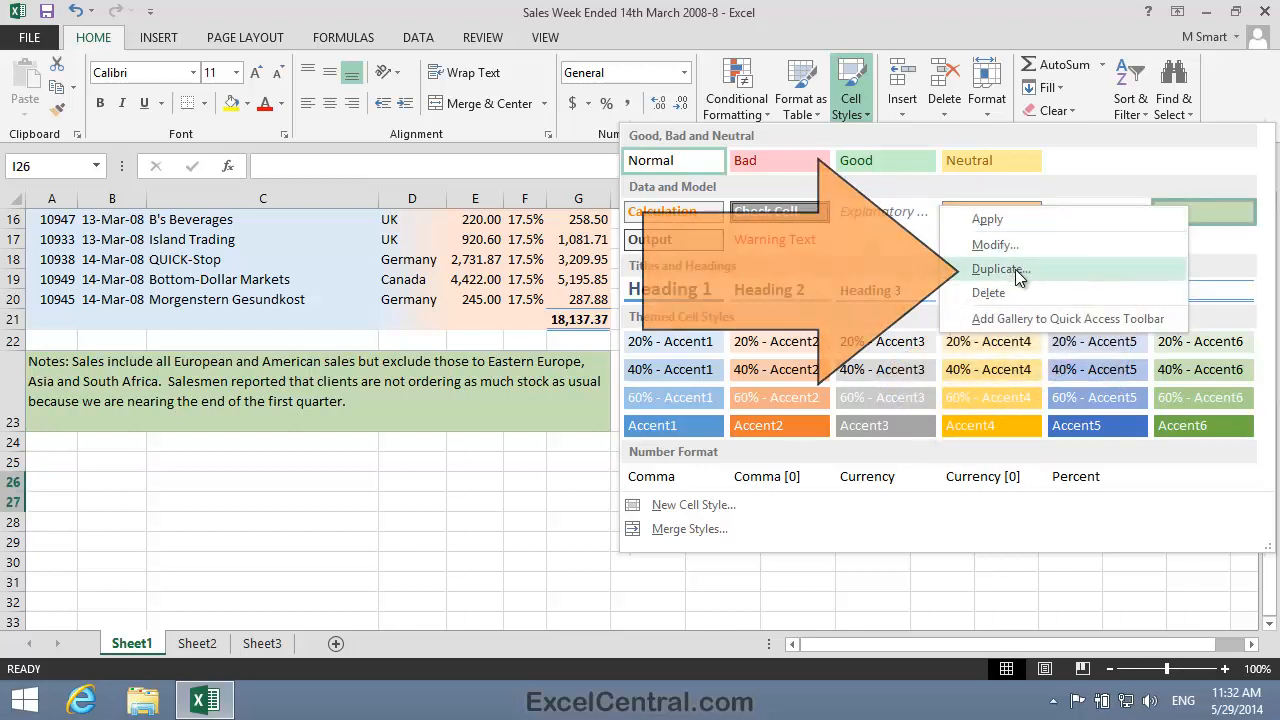
pyautogui.click(1000, 269)
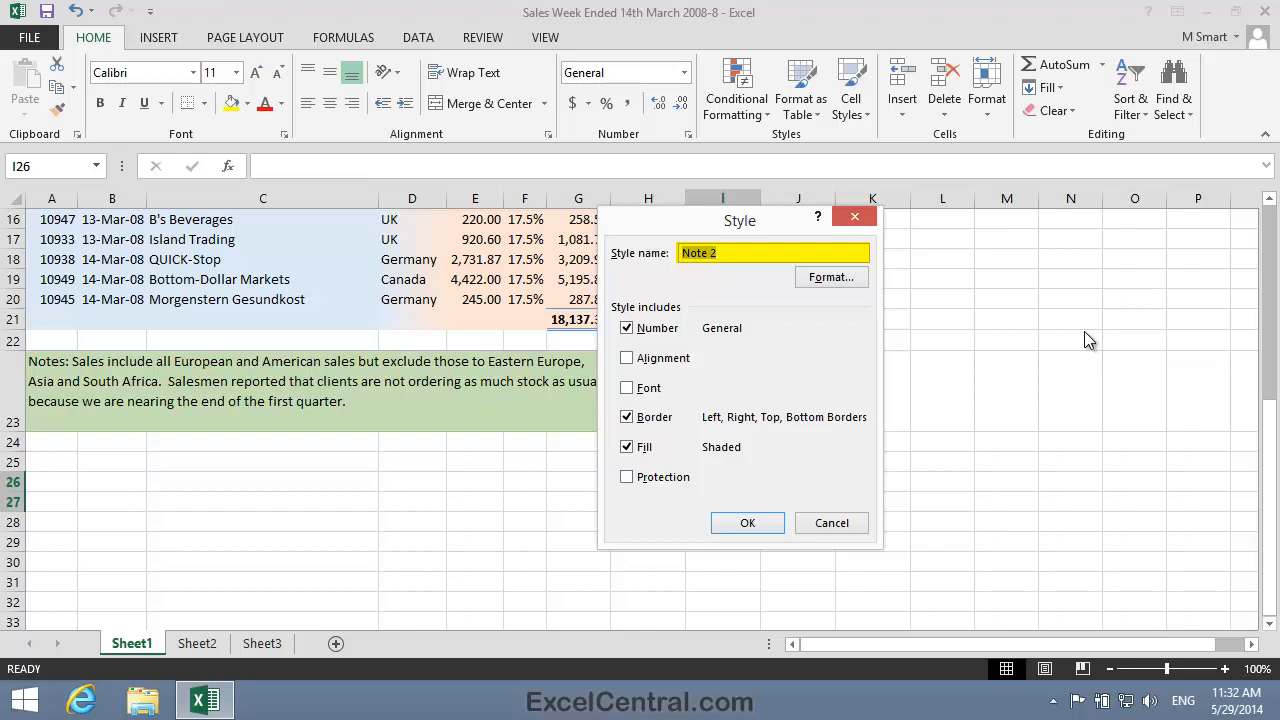
pyautogui.write('Blue Not')
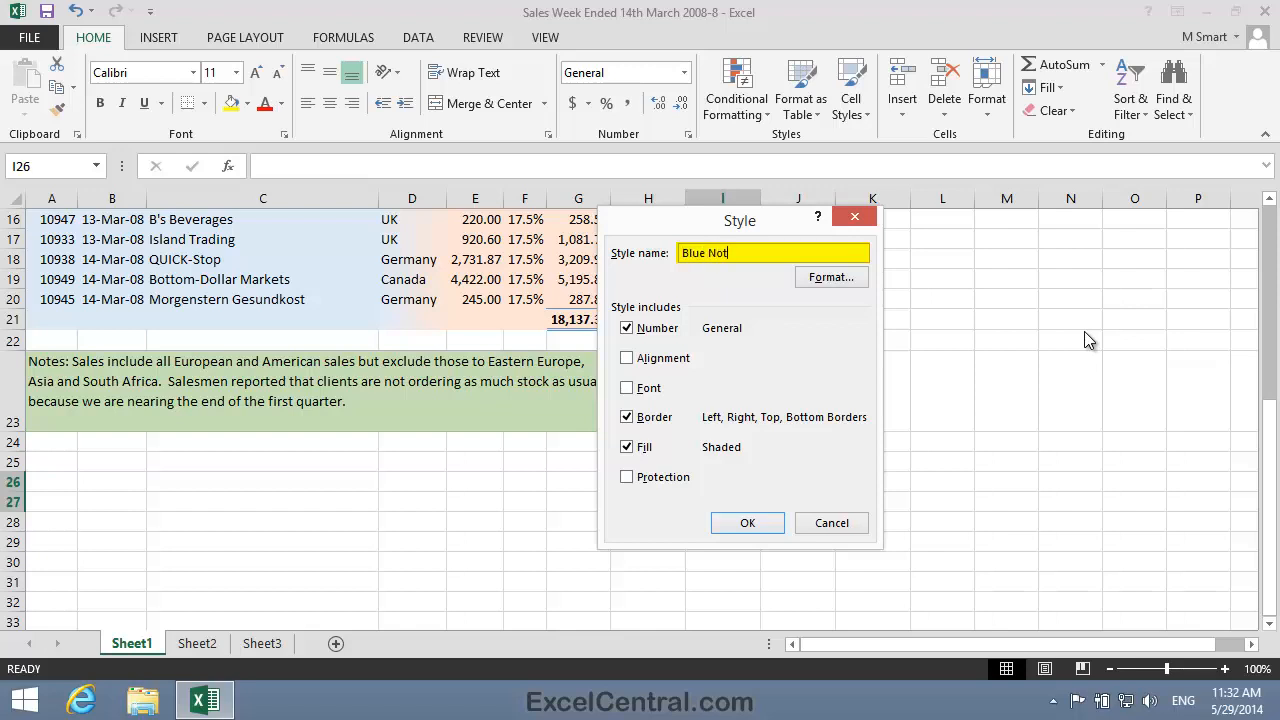
pyautogui.write('e')
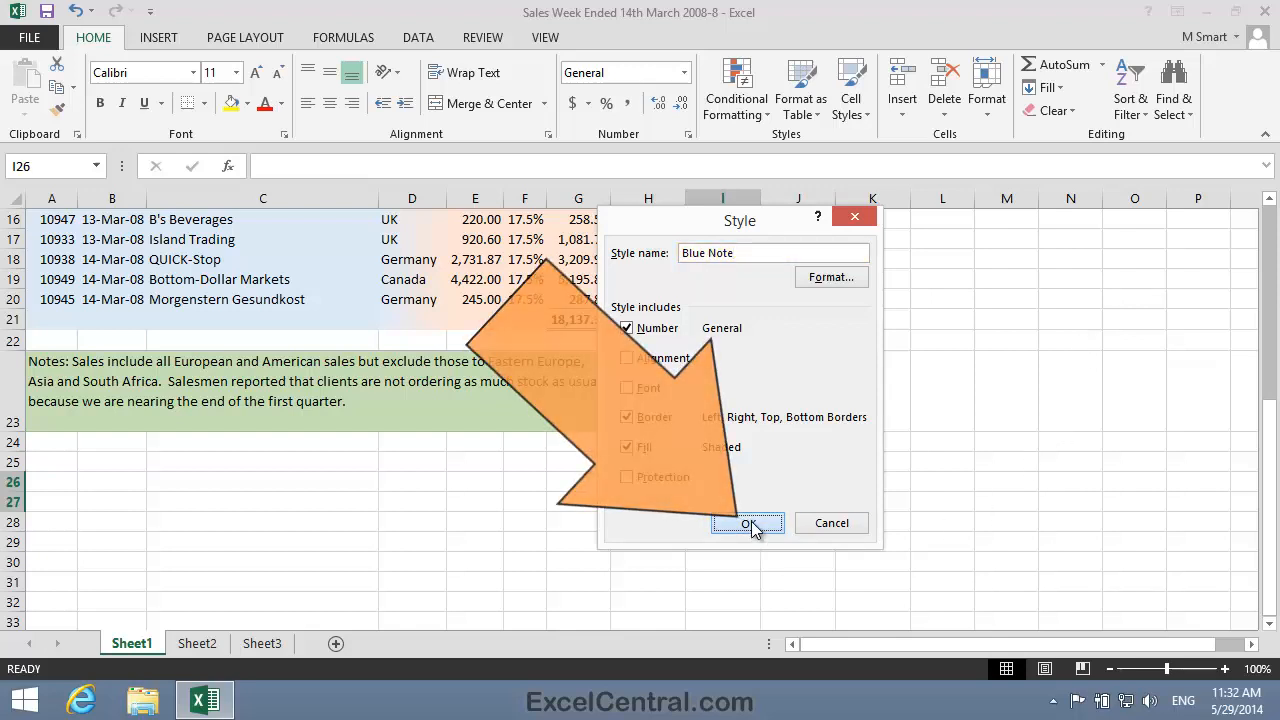
pyautogui.click(746, 523)
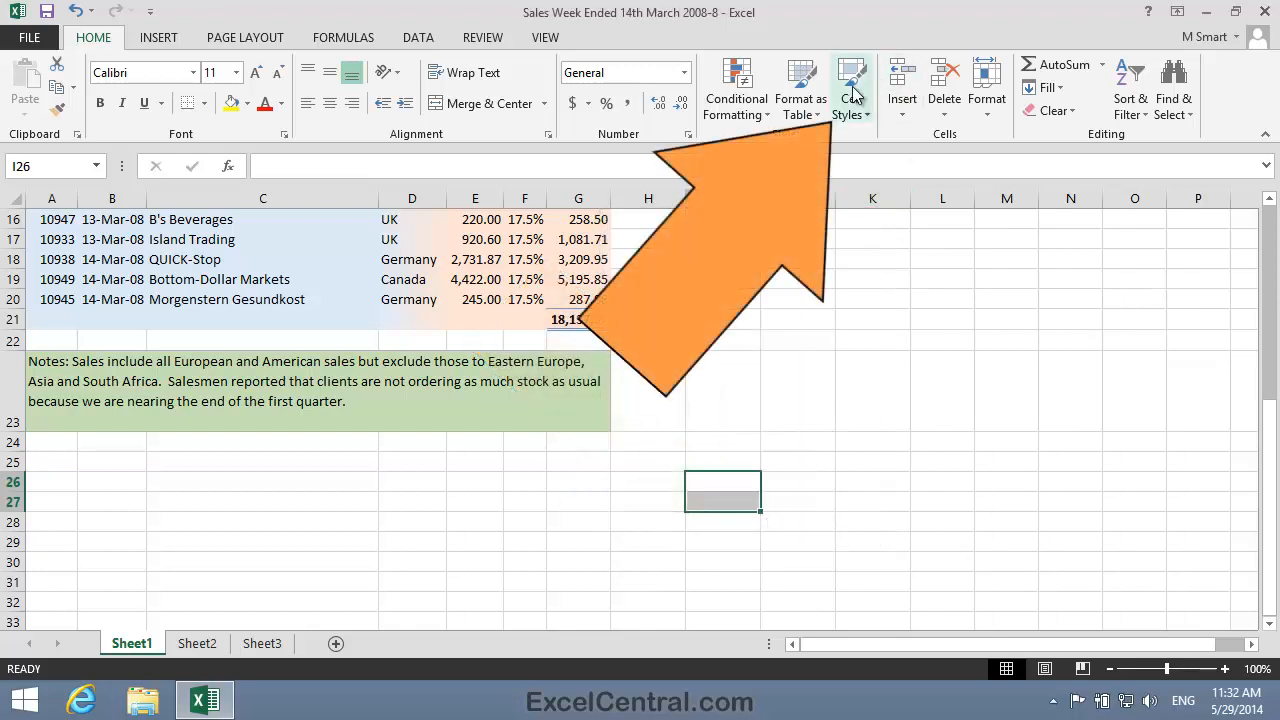
# - Modify the custom Blue Note style to use a light blue fill
pyautogui.click(851, 85)
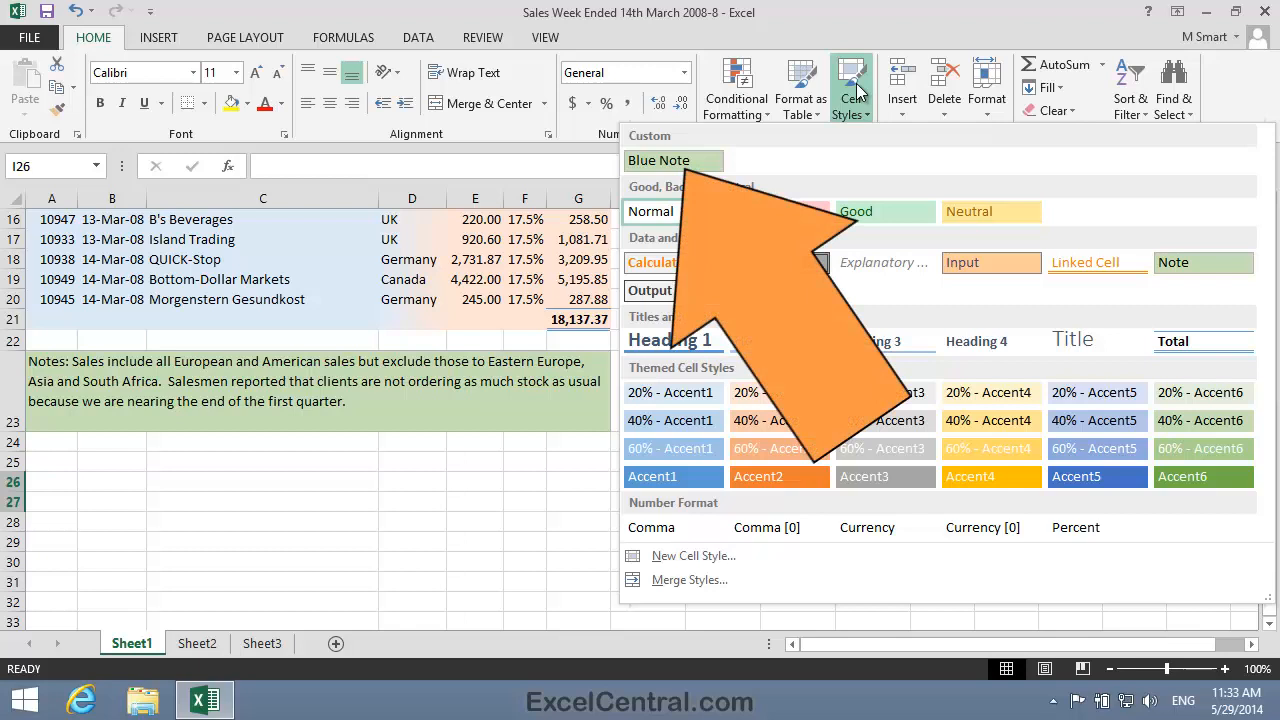
pyautogui.moveTo(845, 174)
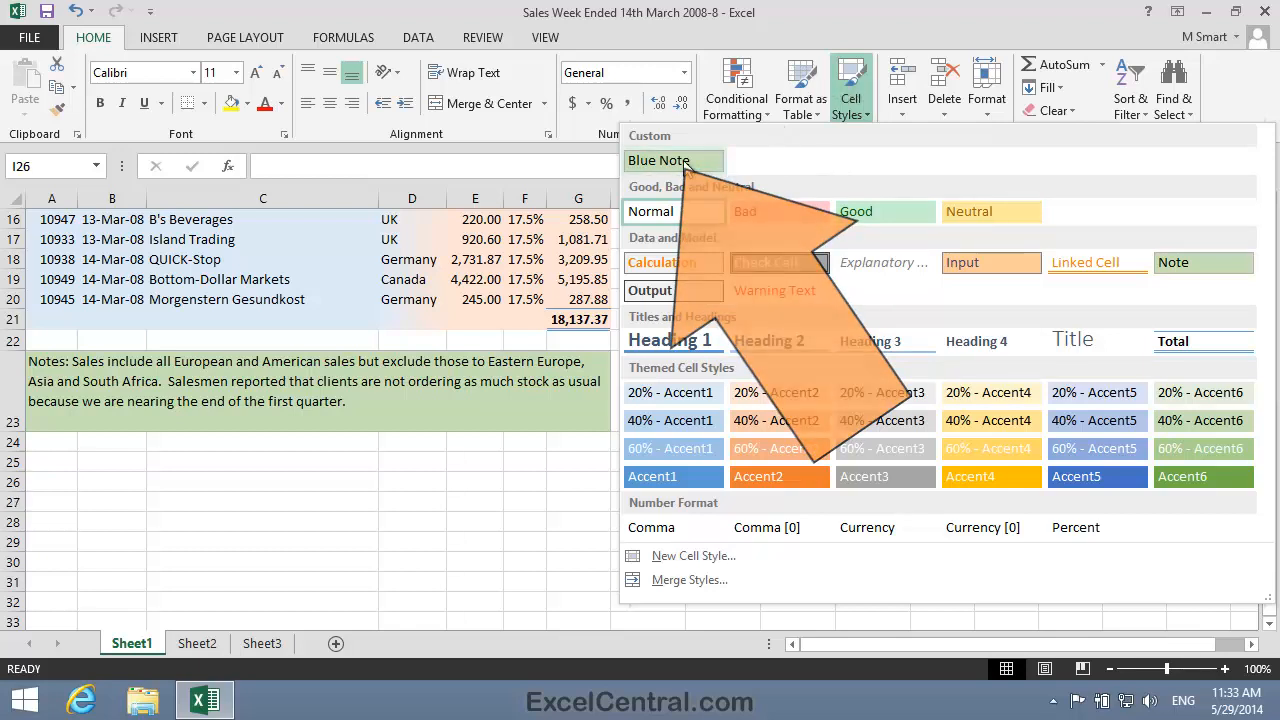
pyautogui.rightClick(658, 160)
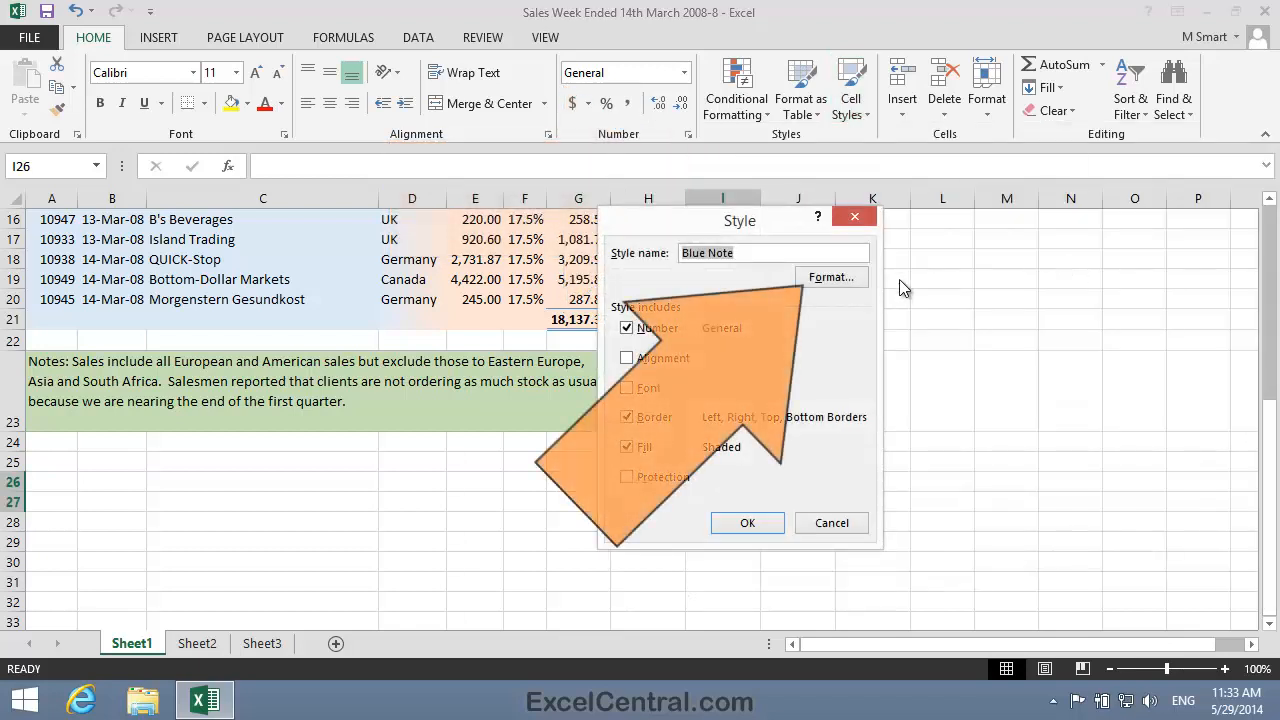
pyautogui.click(831, 277)
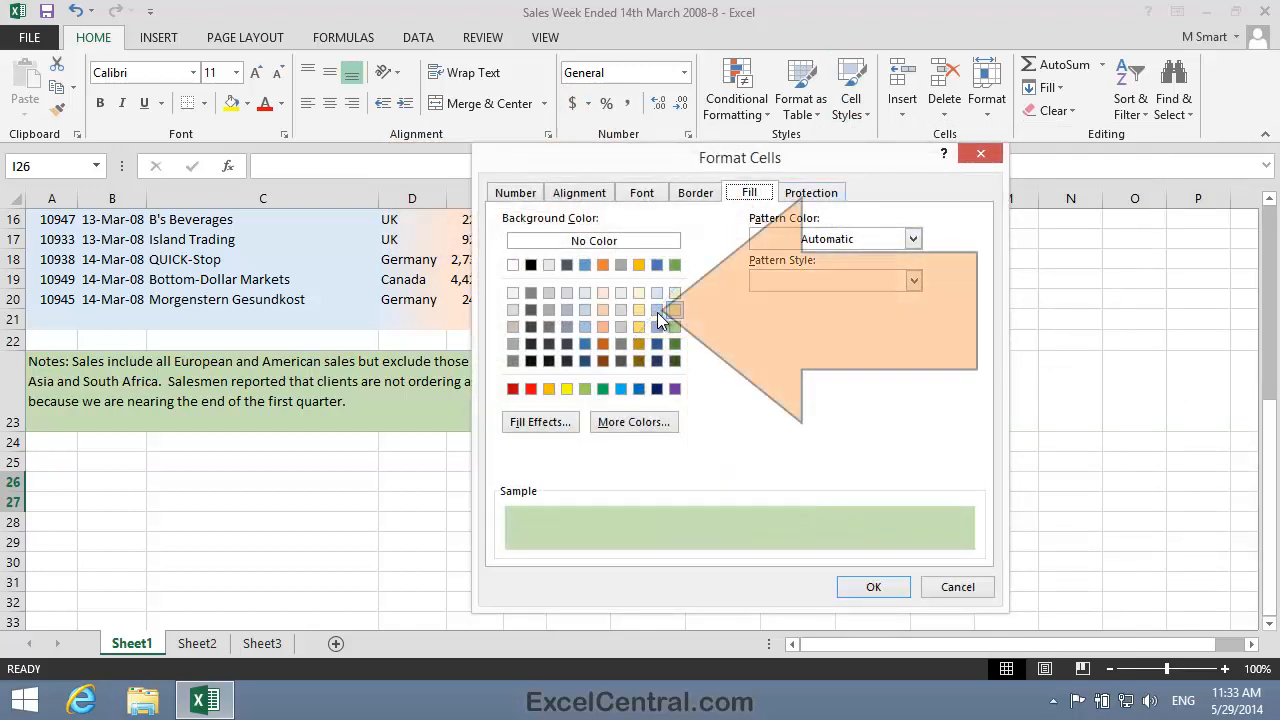
pyautogui.click(658, 293)
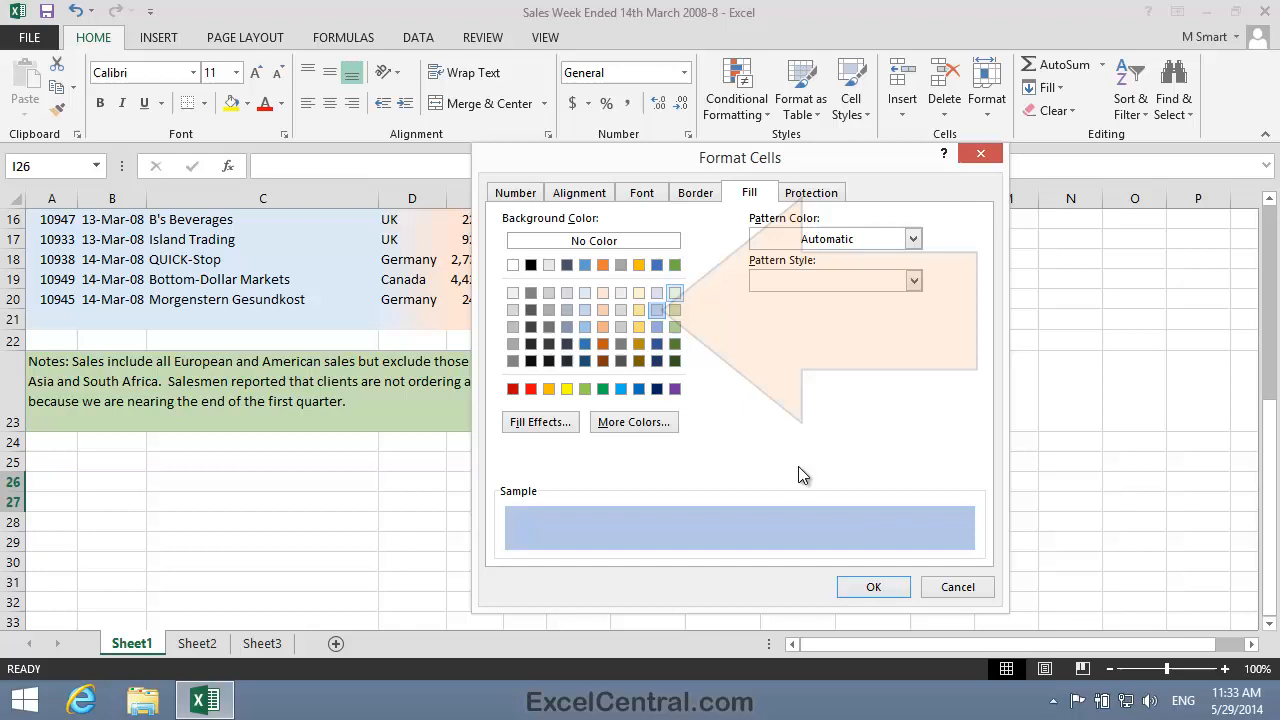
pyautogui.click(872, 587)
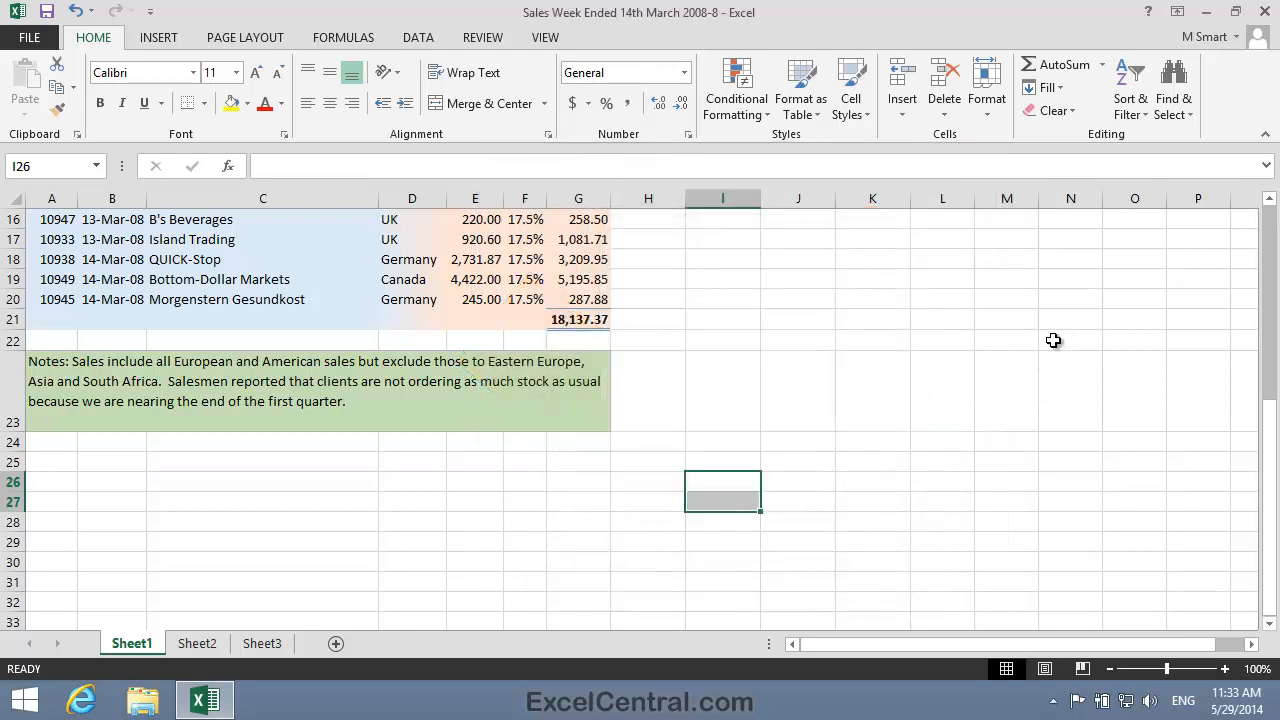
pyautogui.click(850, 90)
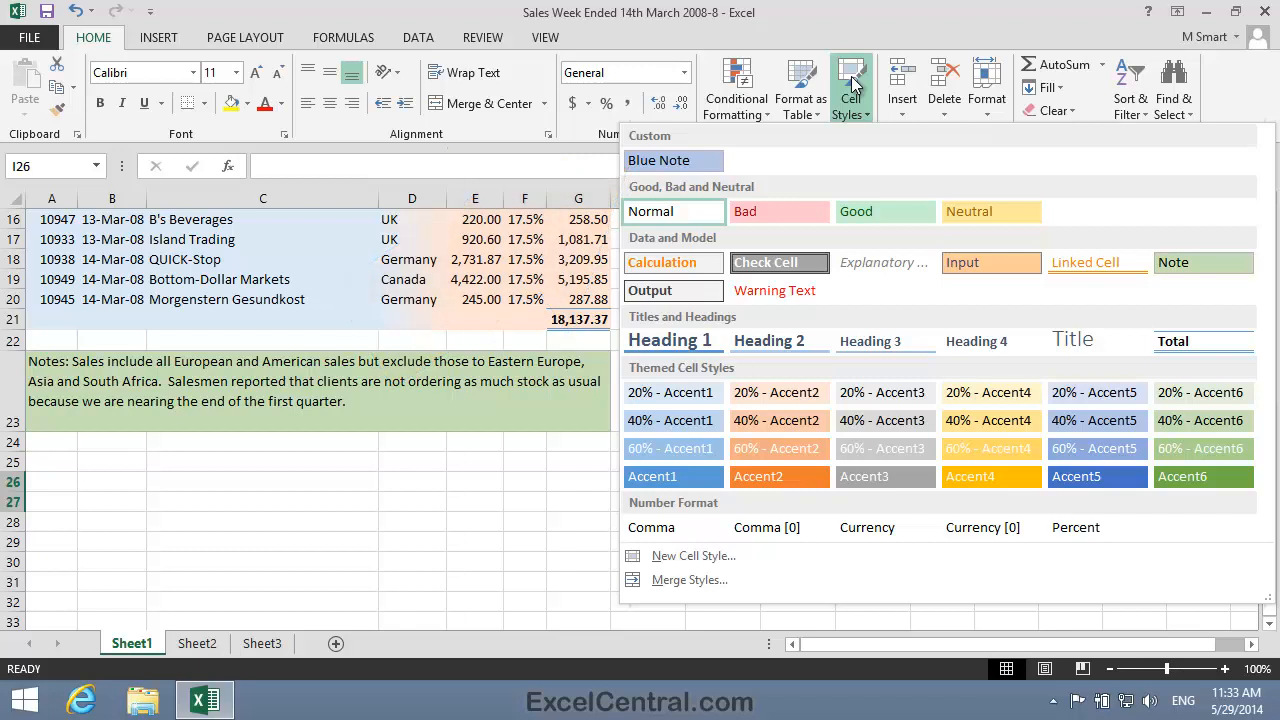
# - Select notes cell A23 and apply the custom Blue Note style from Cell Styles
pyautogui.click(587, 453)
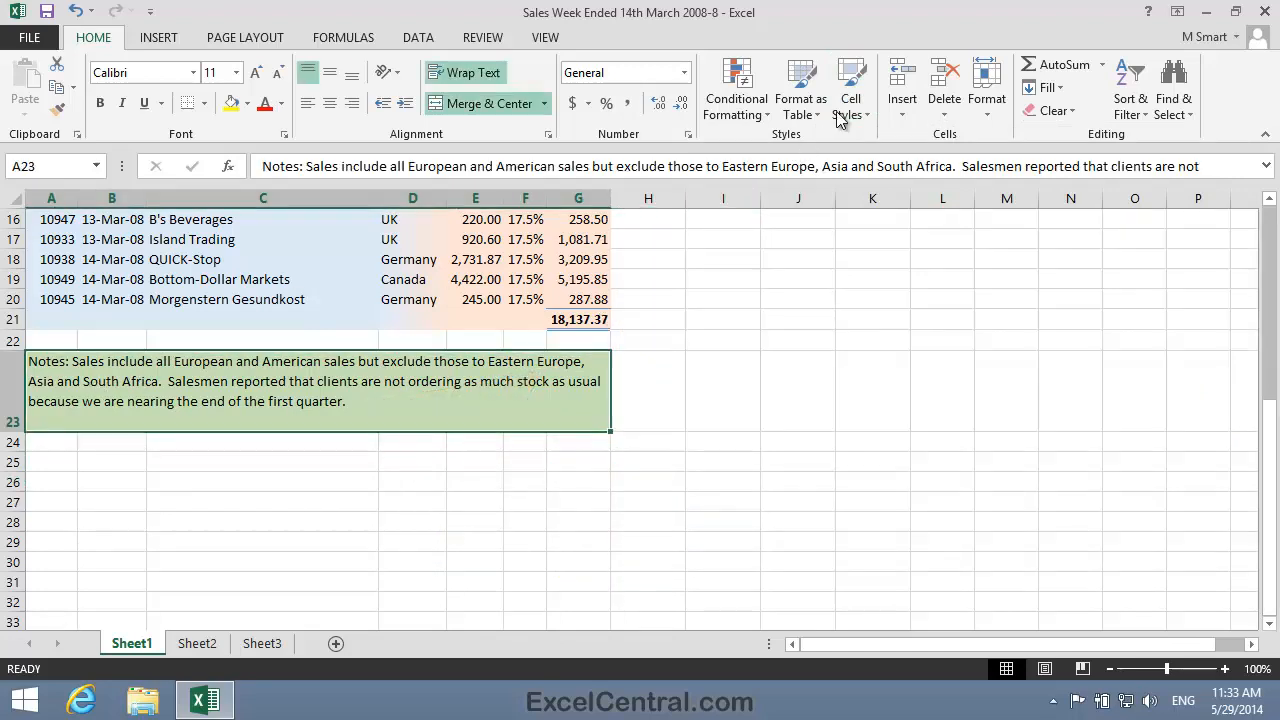
pyautogui.click(850, 90)
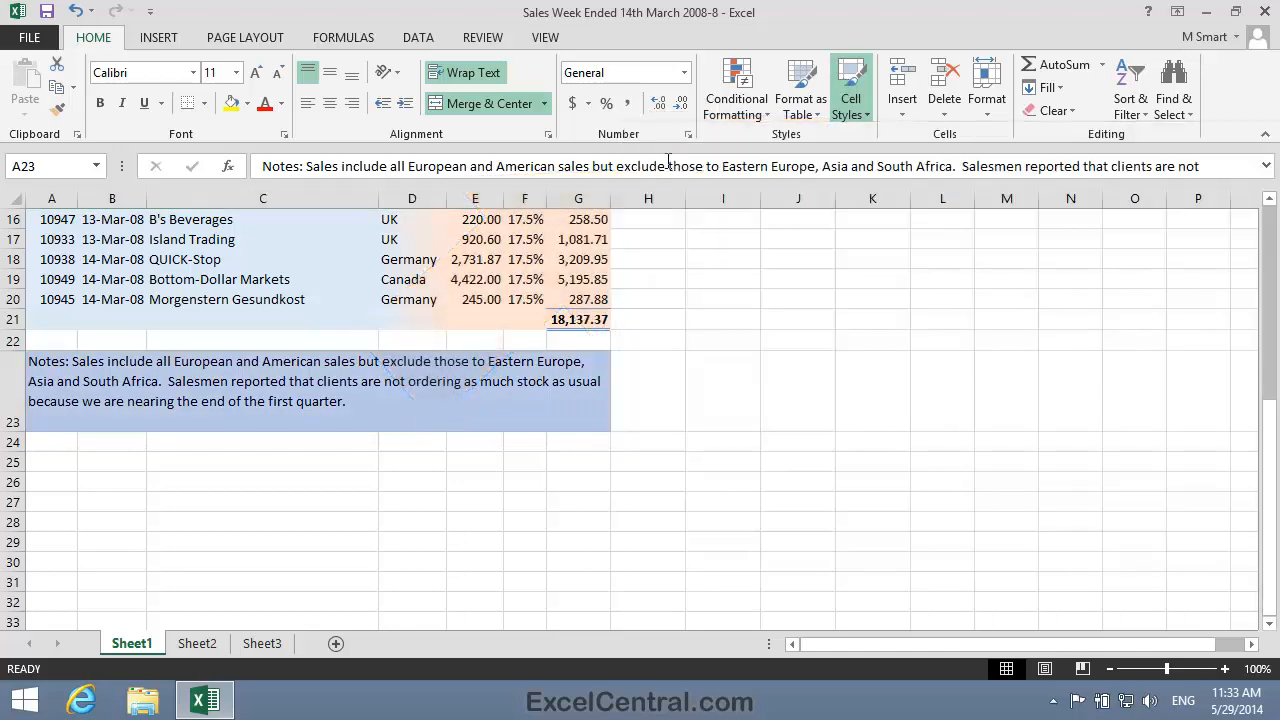
pyautogui.moveTo(896, 405)
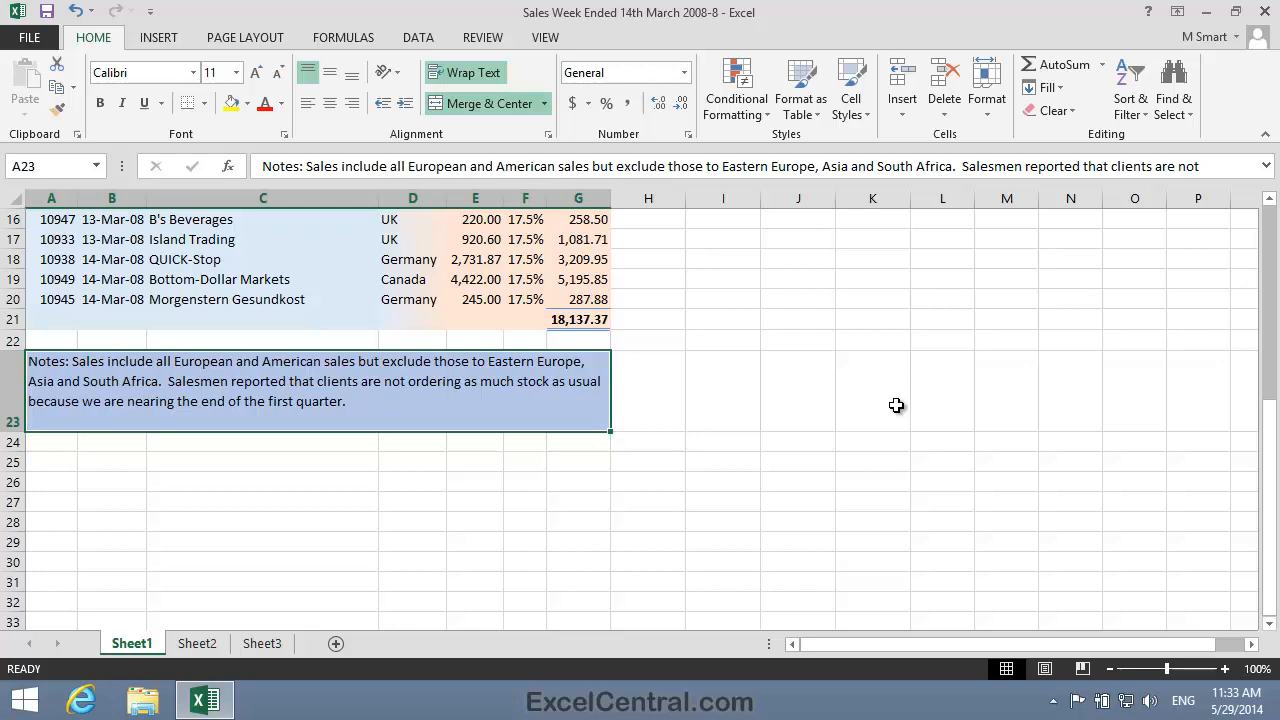
pyautogui.moveTo(717, 459)
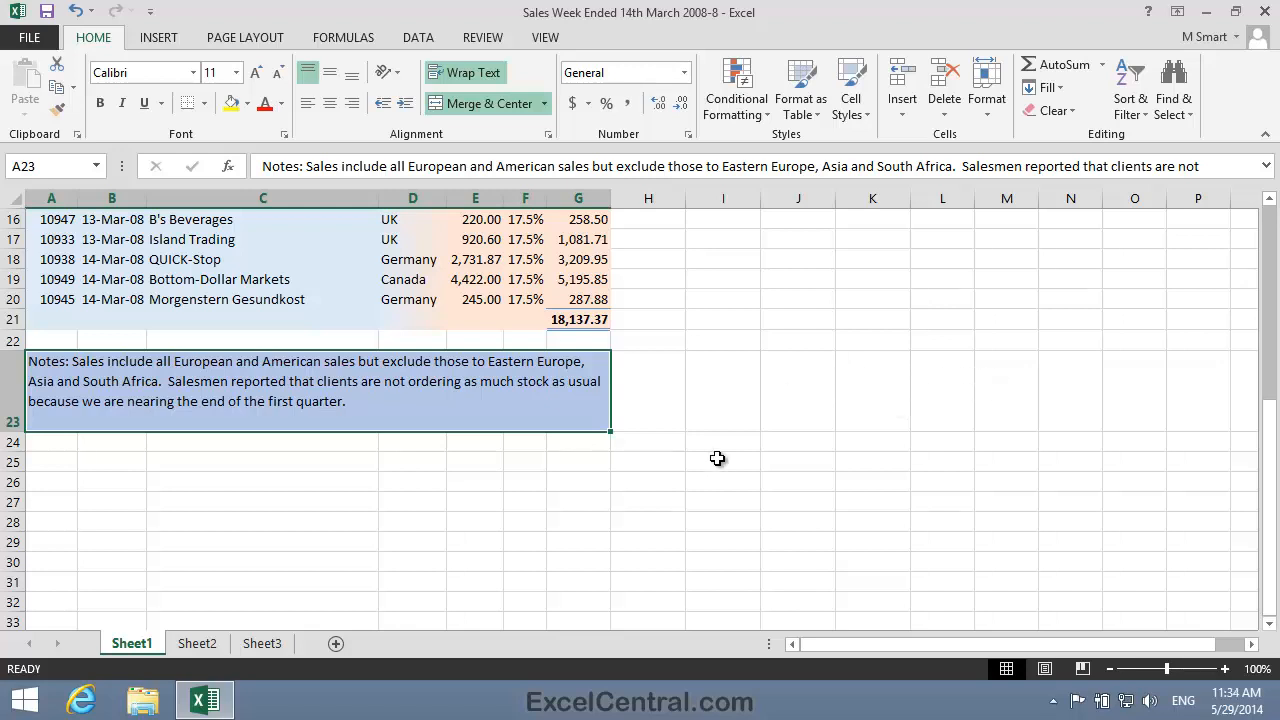
pyautogui.moveTo(787, 482)
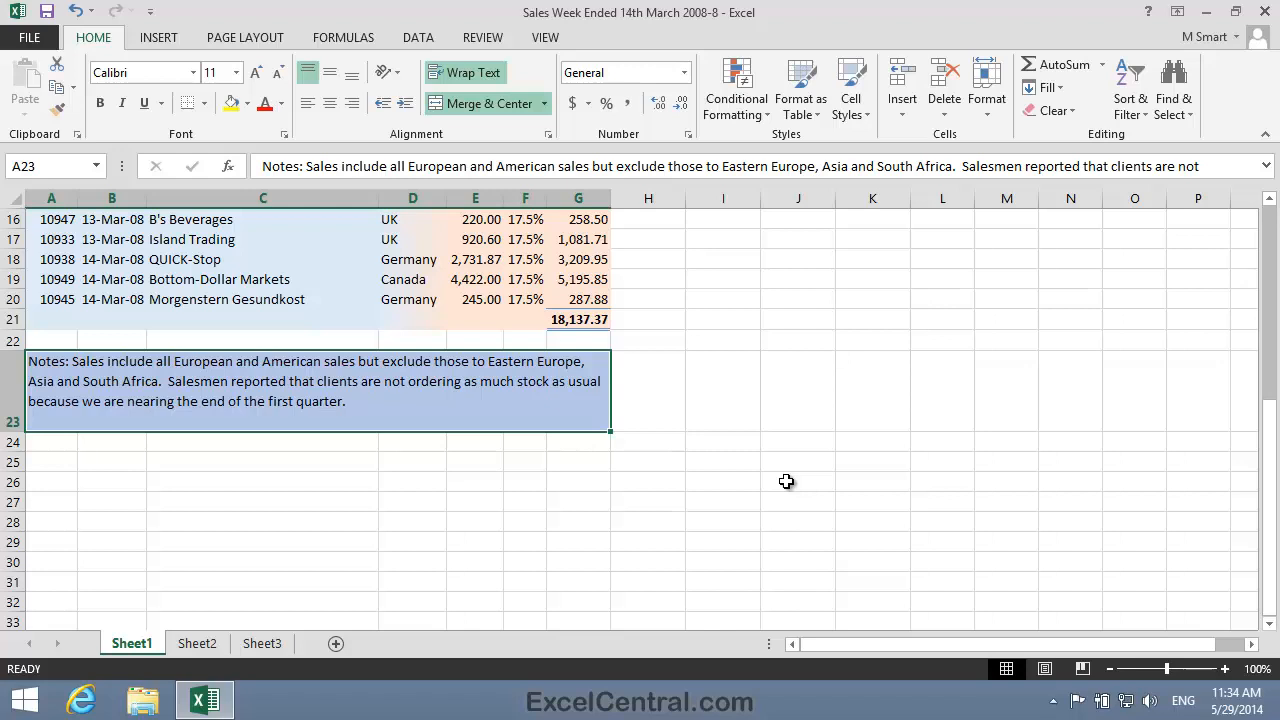
pyautogui.moveTo(779, 483)
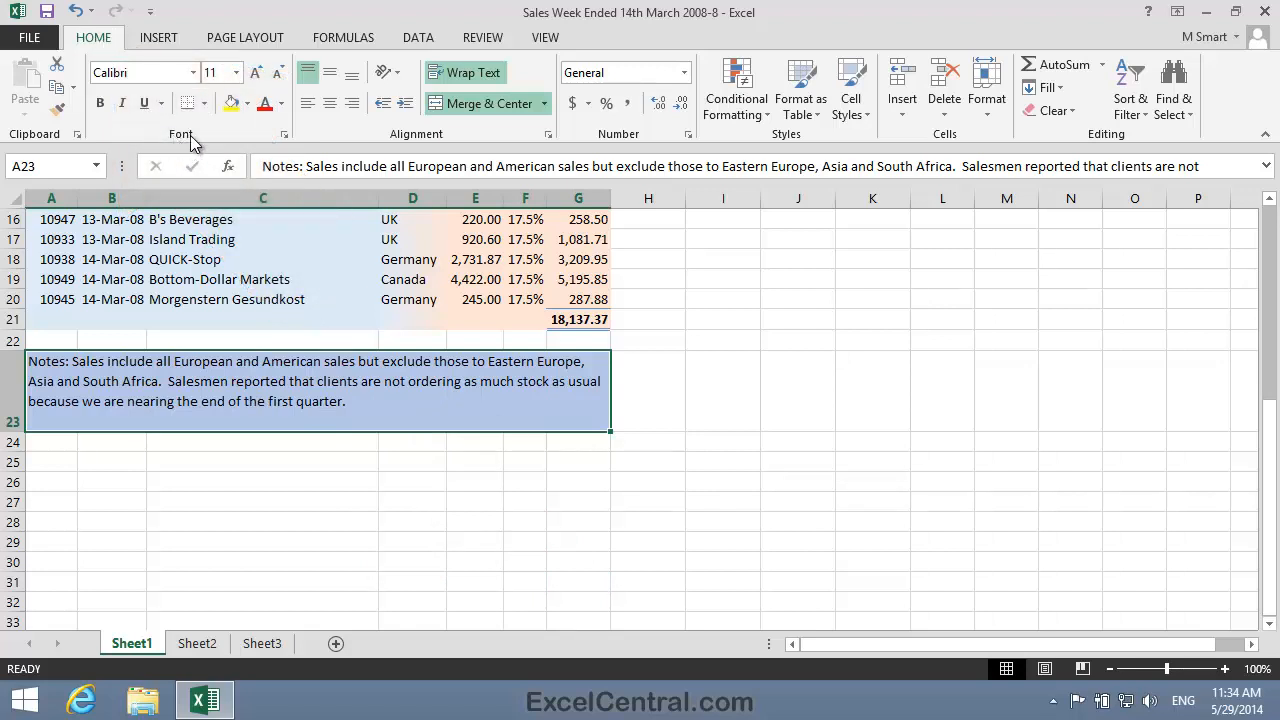
pyautogui.moveTo(231, 103)
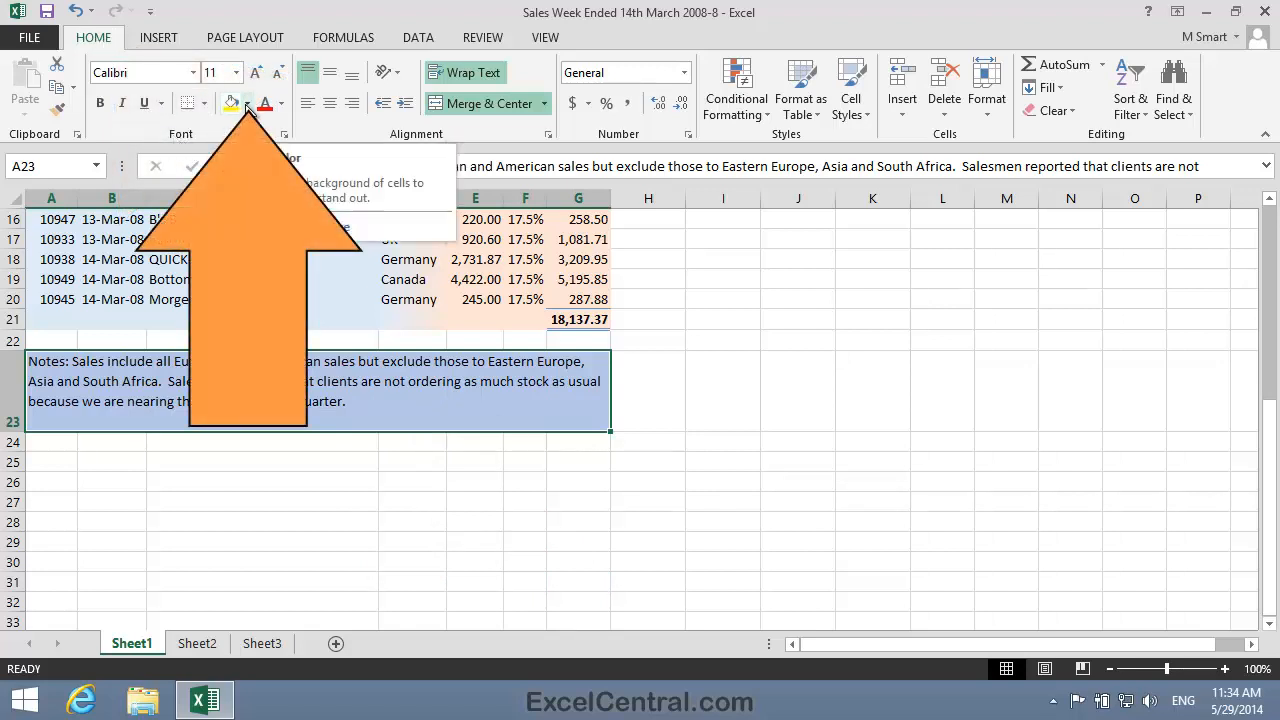
# - Fill cell A23 directly with a gold theme colour from Fill Color
pyautogui.click(247, 104)
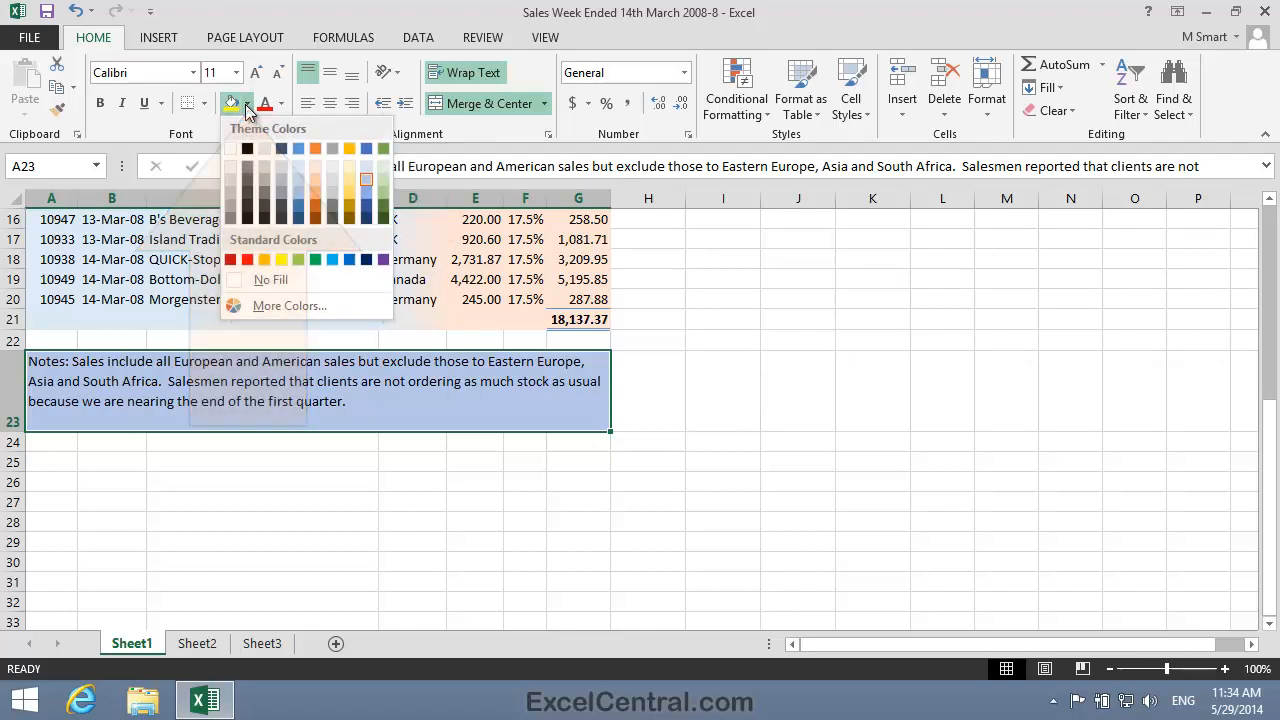
pyautogui.click(349, 179)
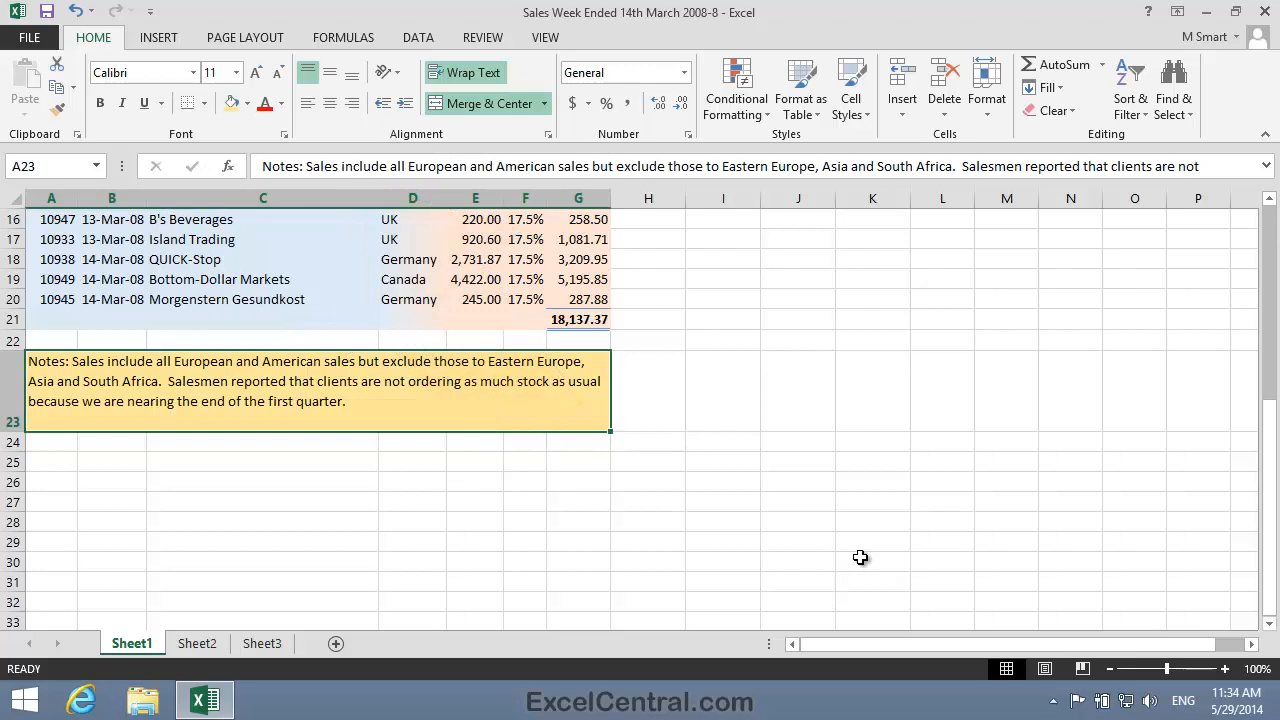
pyautogui.moveTo(903, 456)
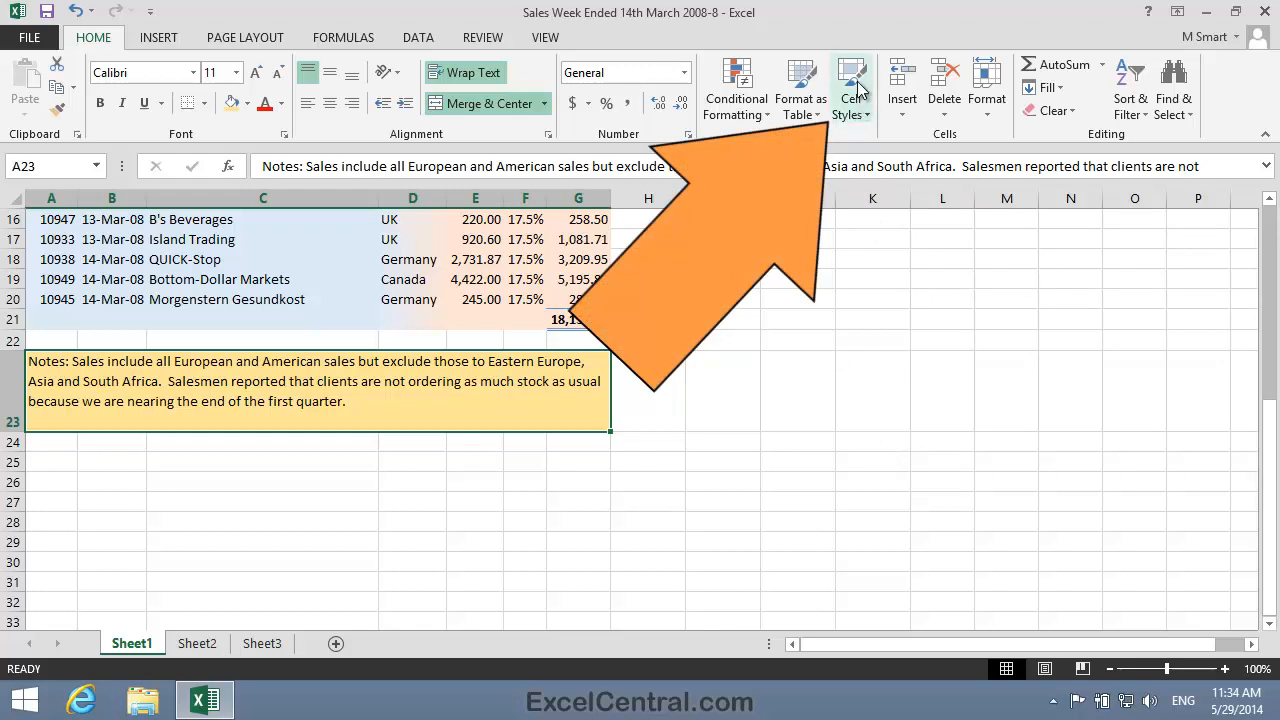
# - Create a new cell style named 'Gold Note' from A23's gold-filled formatting
pyautogui.click(849, 90)
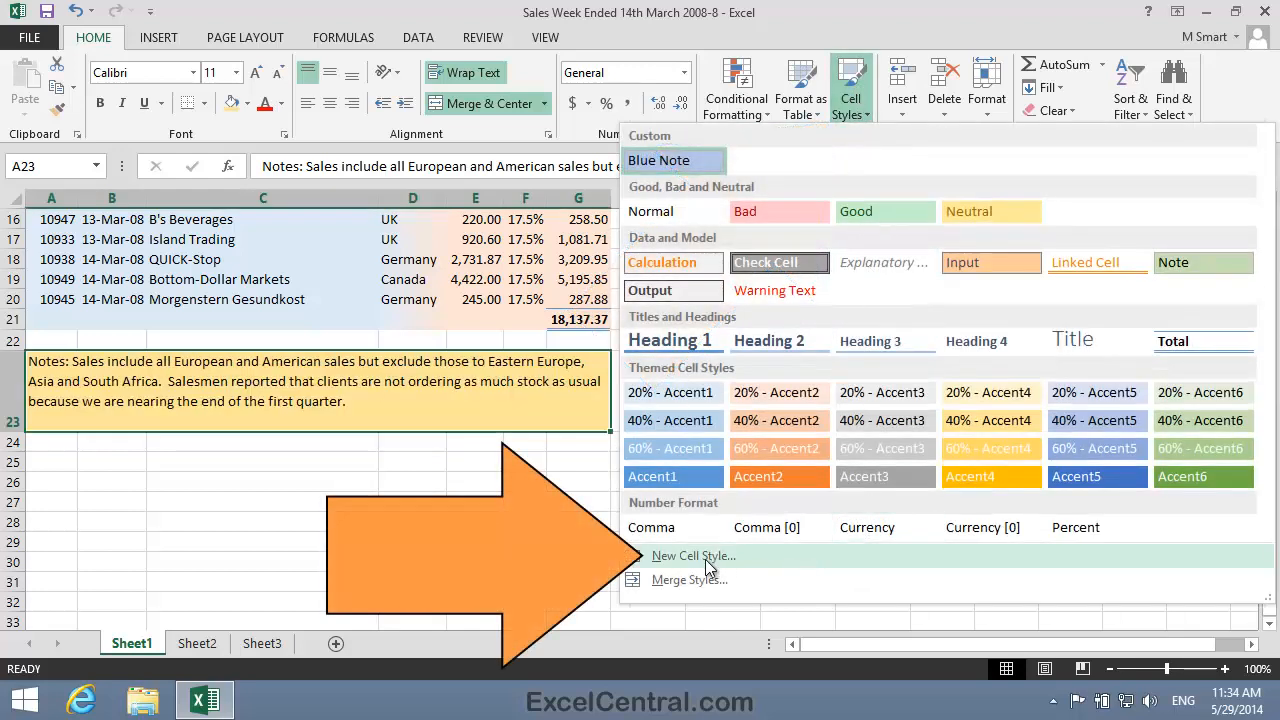
pyautogui.click(692, 555)
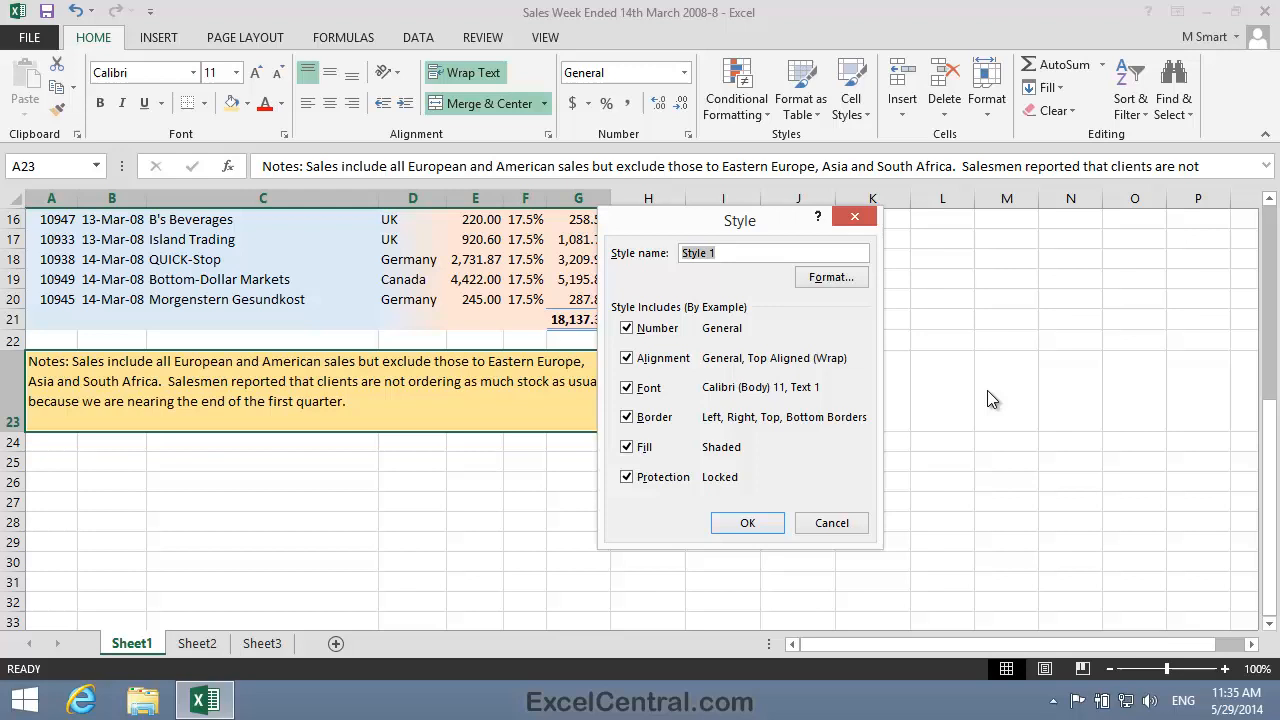
pyautogui.moveTo(740, 220); pyautogui.dragTo(863, 198)
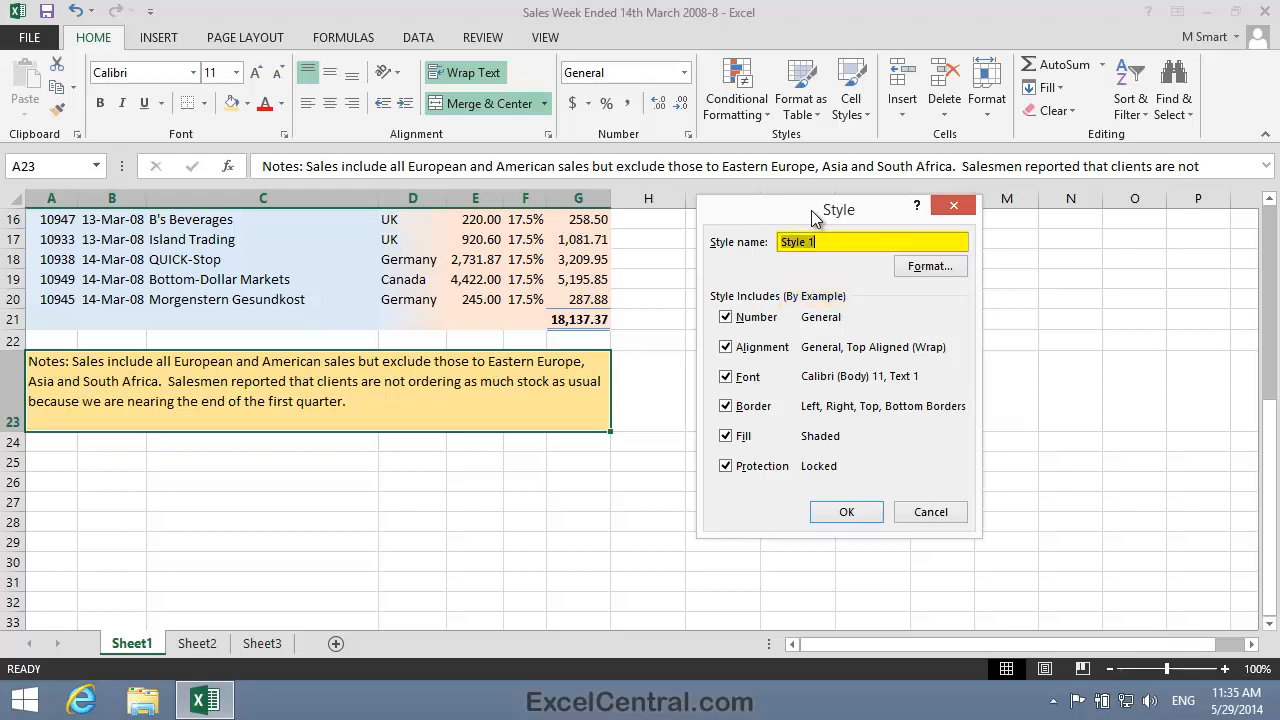
pyautogui.write('Gold N')
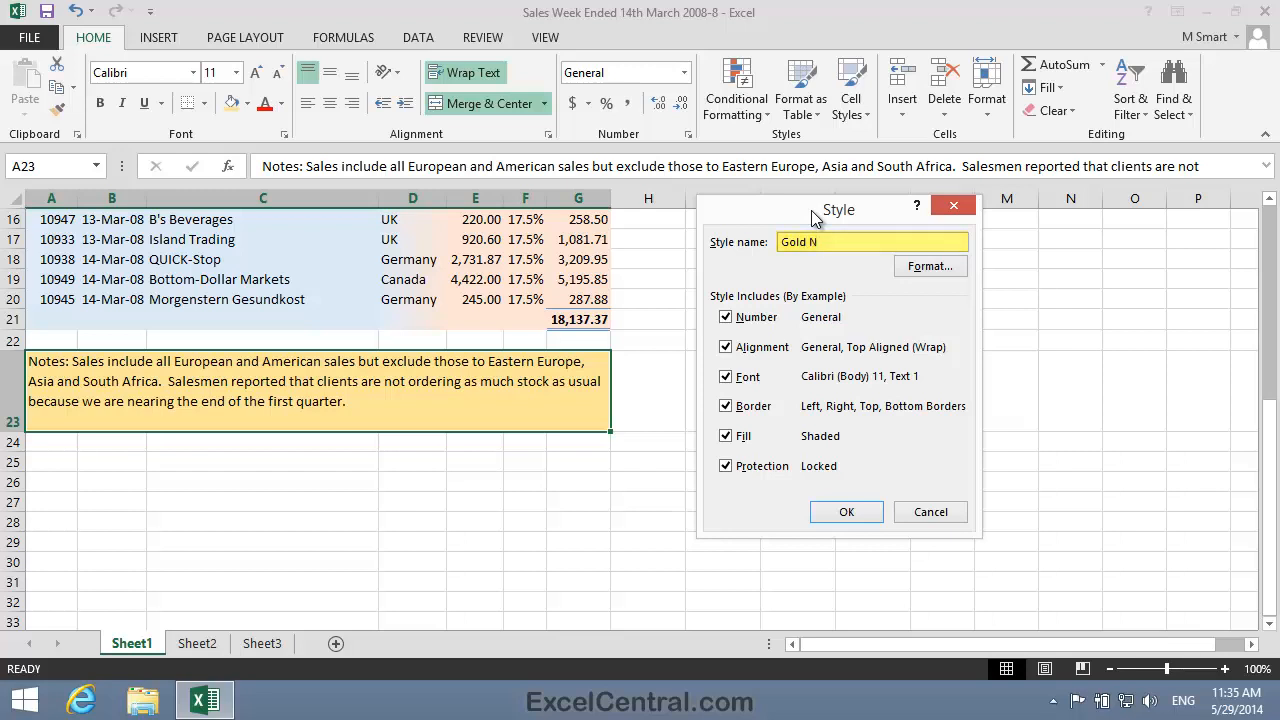
pyautogui.write('ote')
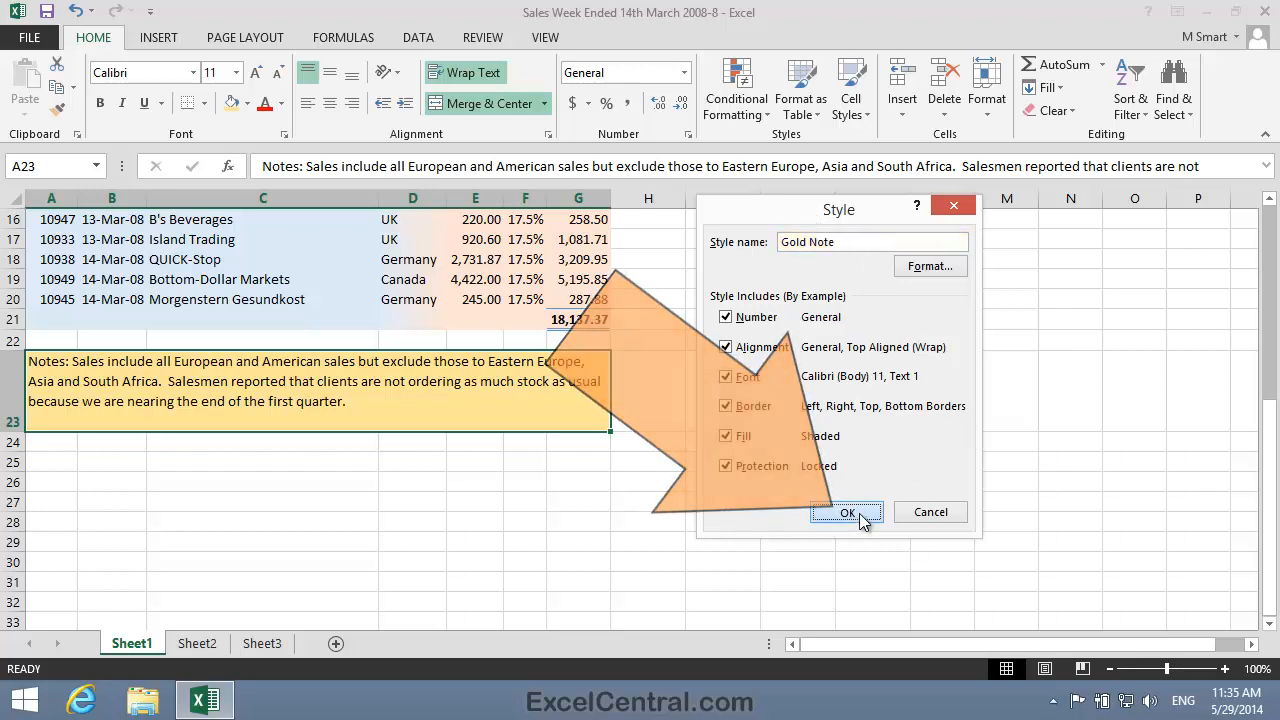
pyautogui.click(847, 511)
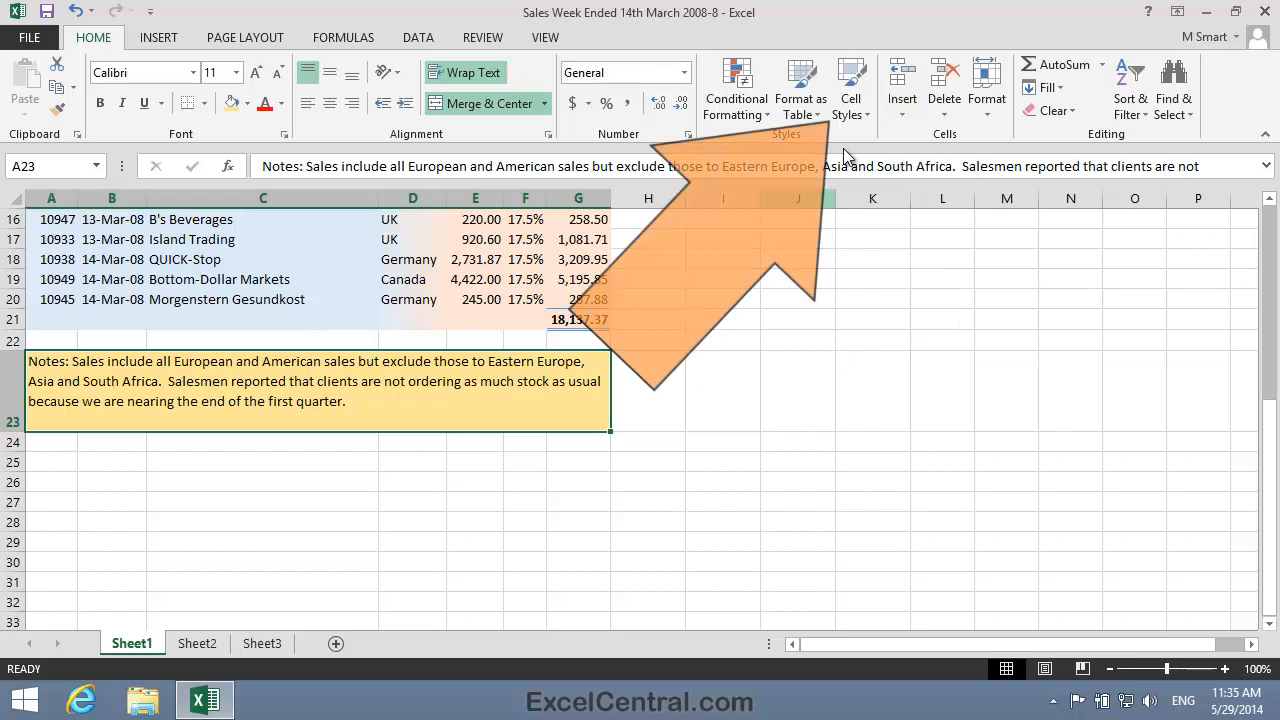
# - Apply the Gold Note style from the Custom section of Cell Styles to A23
pyautogui.click(851, 88)
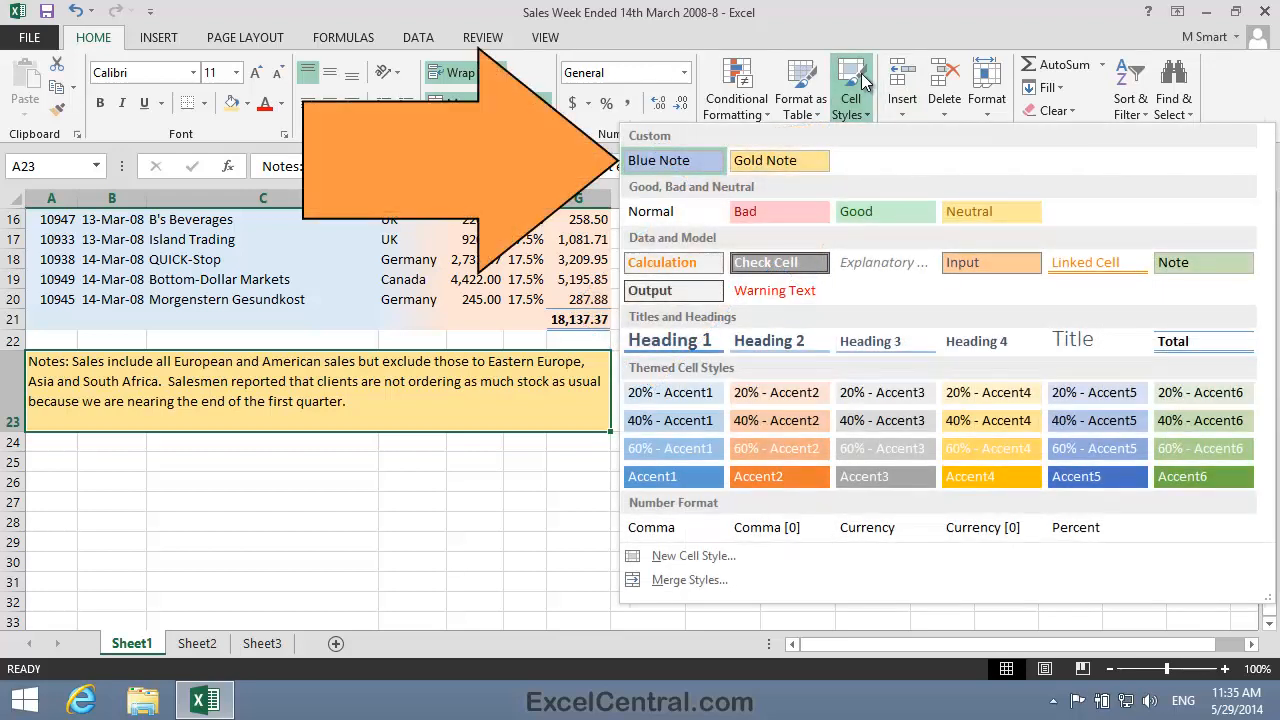
pyautogui.moveTo(658, 160)
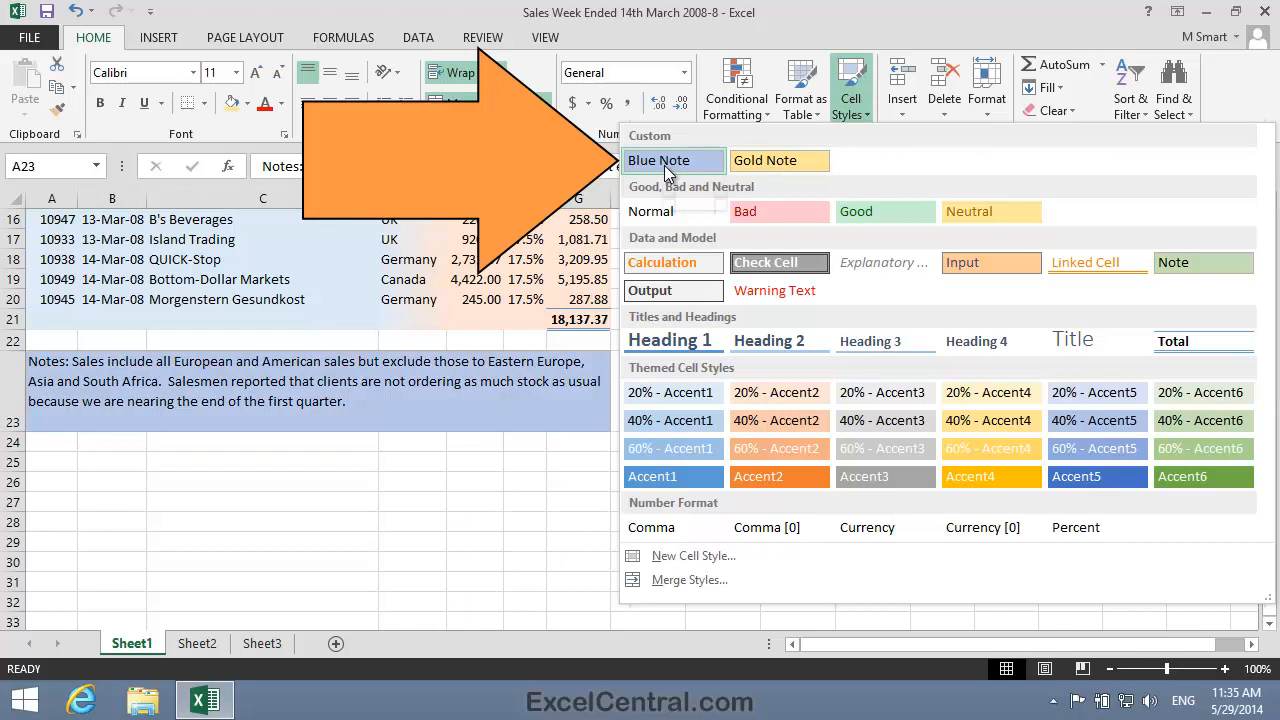
pyautogui.moveTo(780, 162)
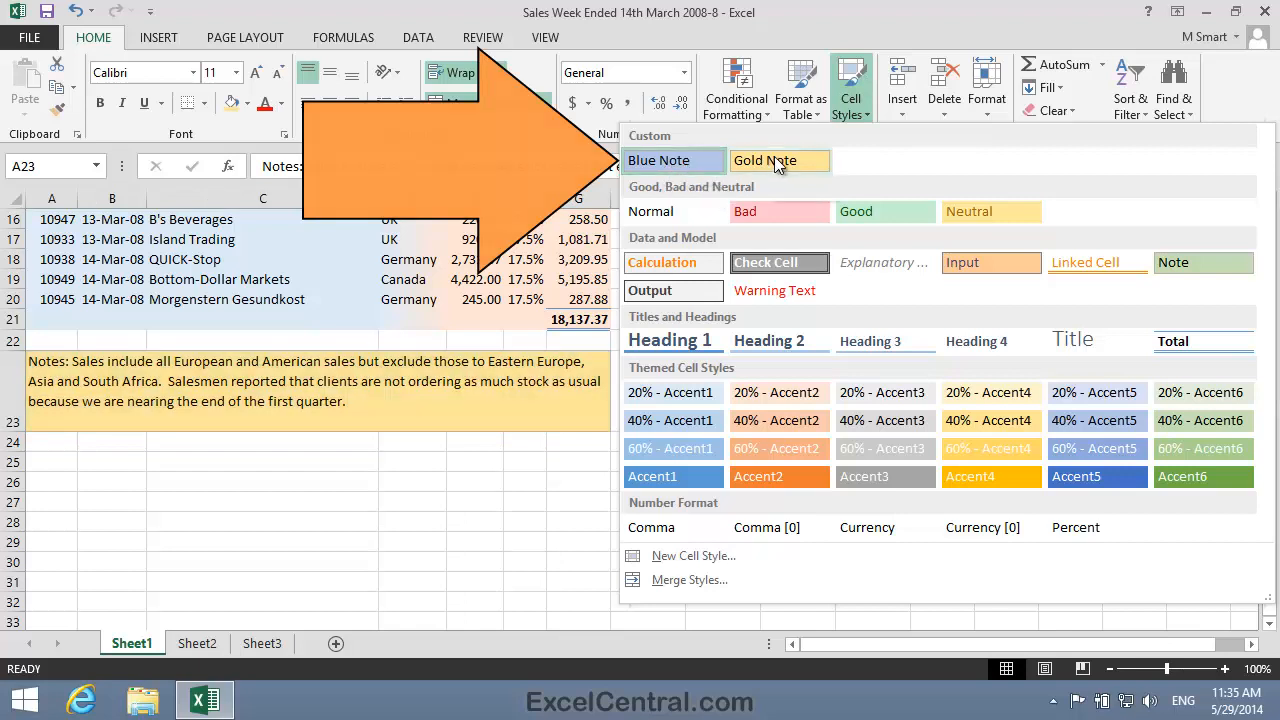
pyautogui.moveTo(764, 160)
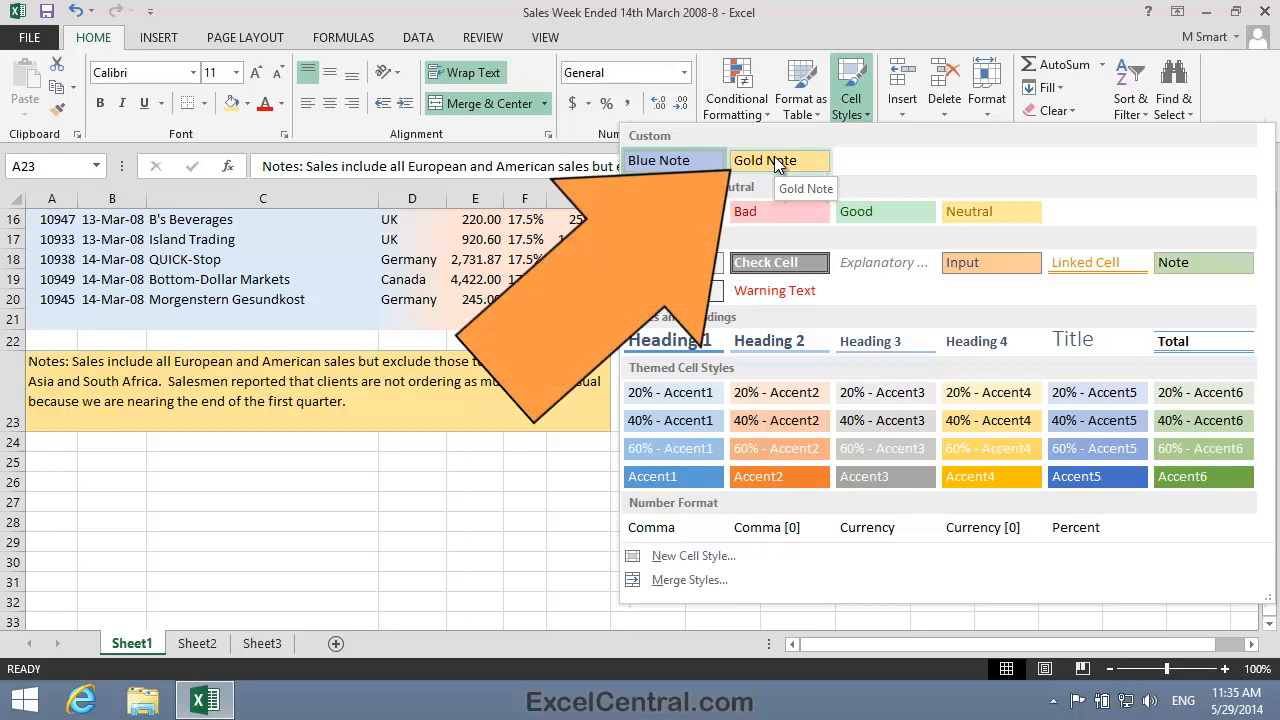
pyautogui.click(765, 160)
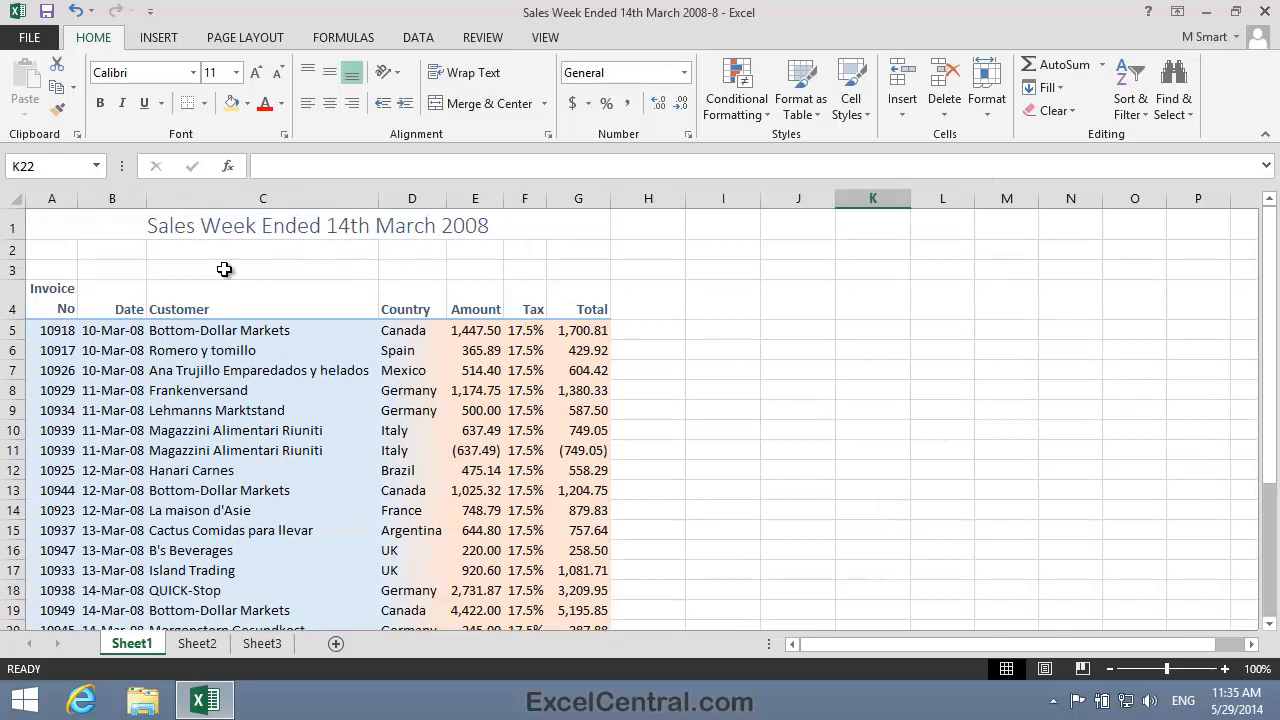
# - Save As 'Sales Week Ended 14th March 2008-9' in the Excel 2013 Essential Skills folder
pyautogui.click(29, 37)
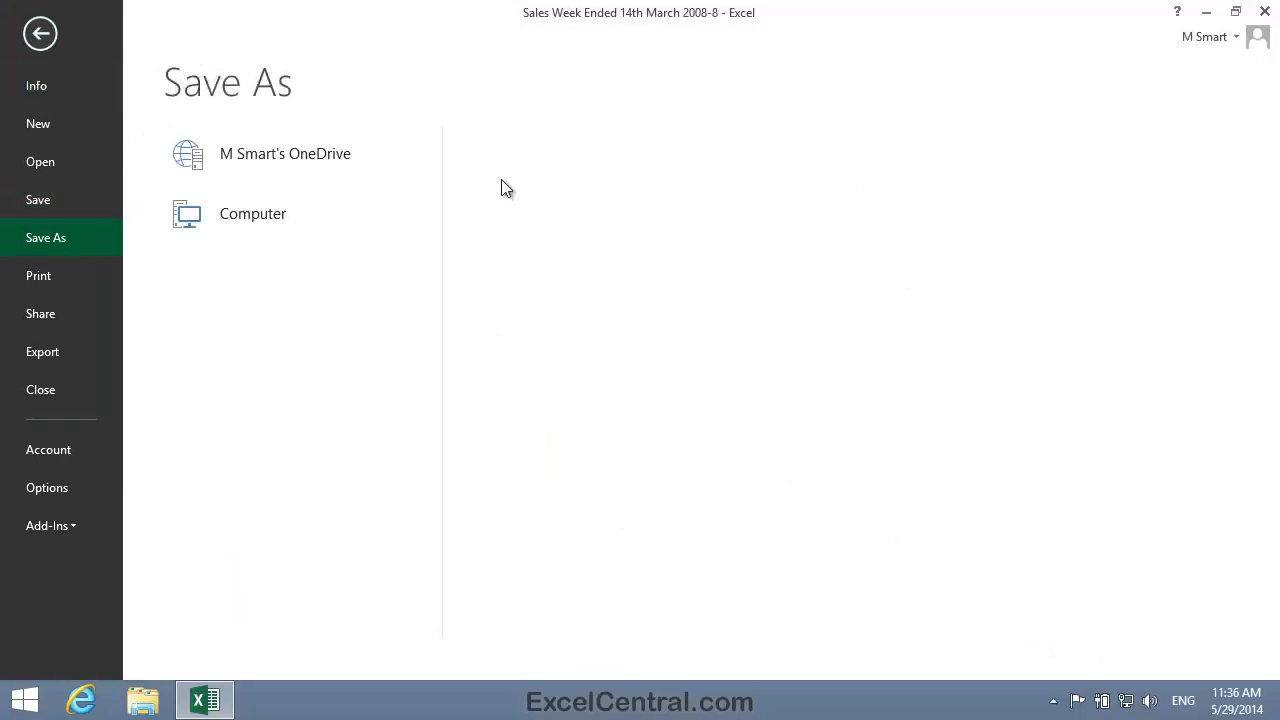
pyautogui.click(253, 213)
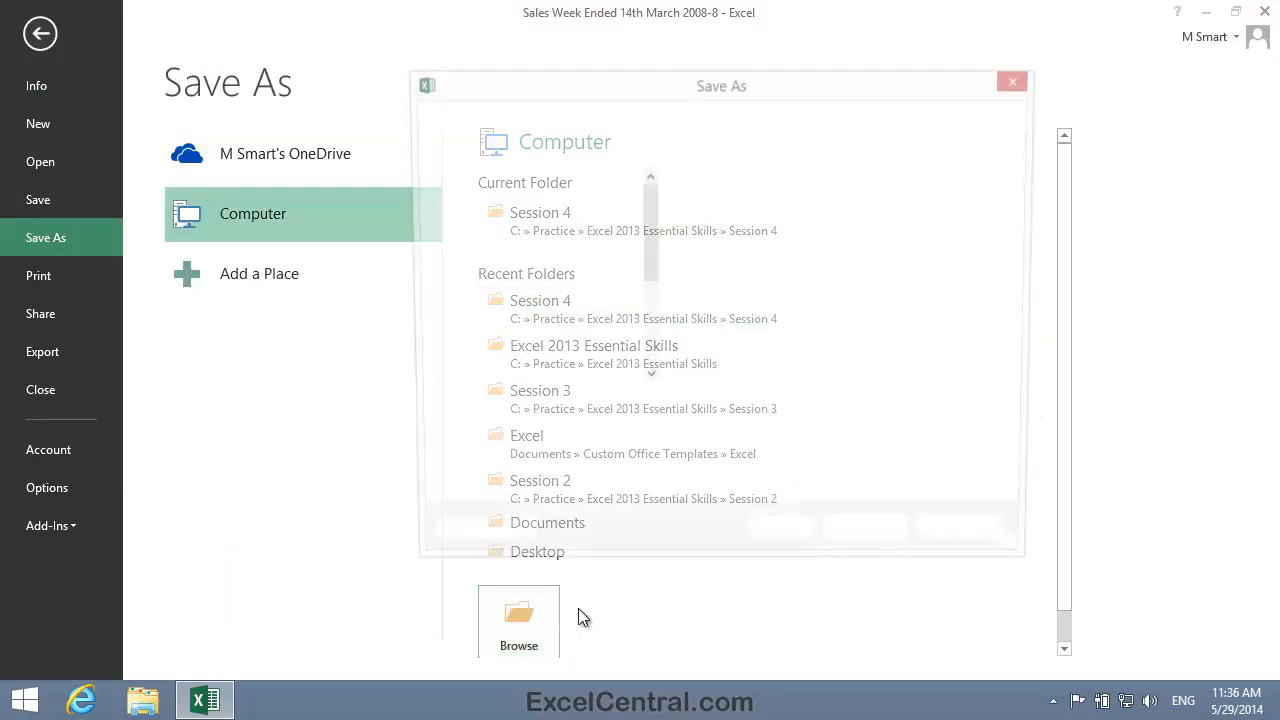
pyautogui.click(518, 614)
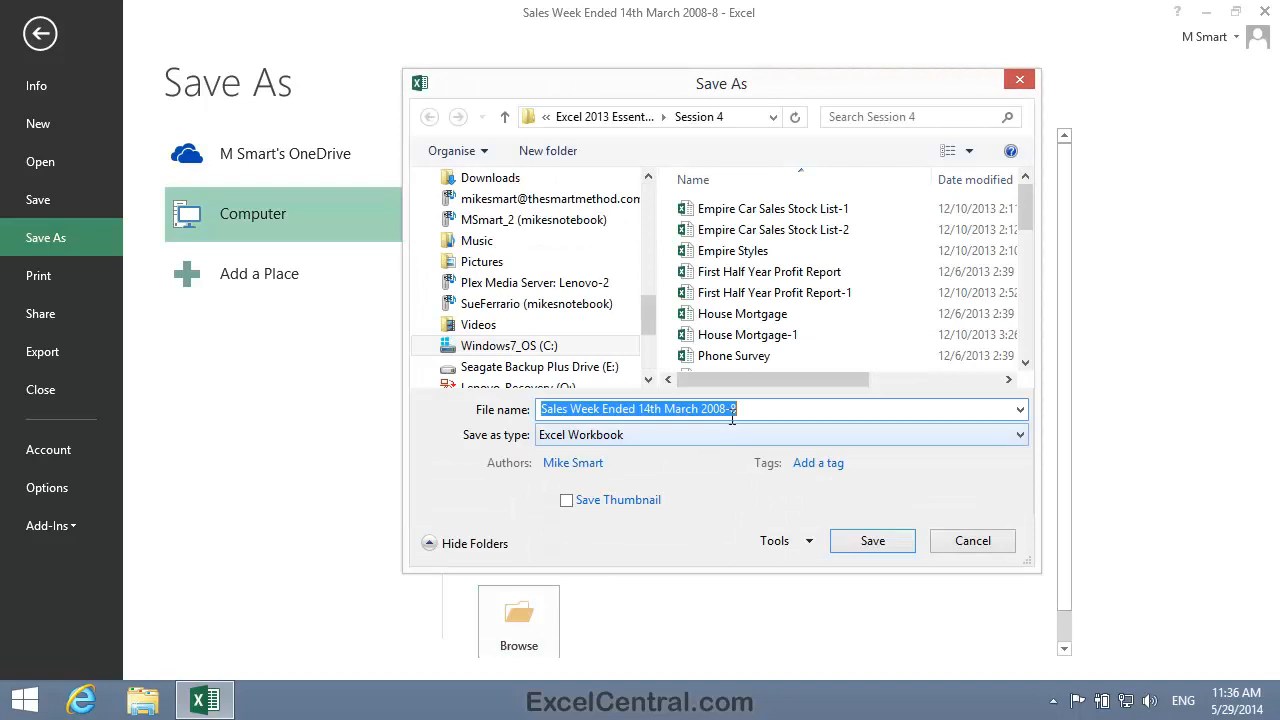
pyautogui.click(738, 408)
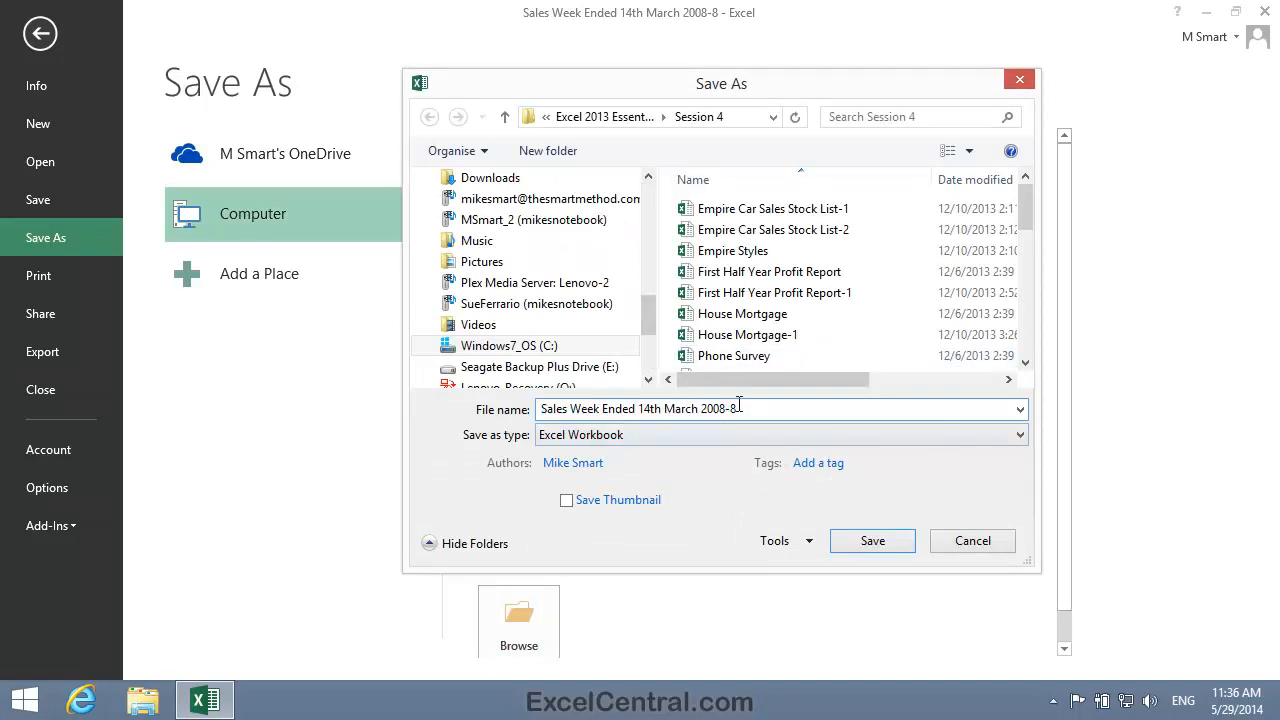
pyautogui.write('9')
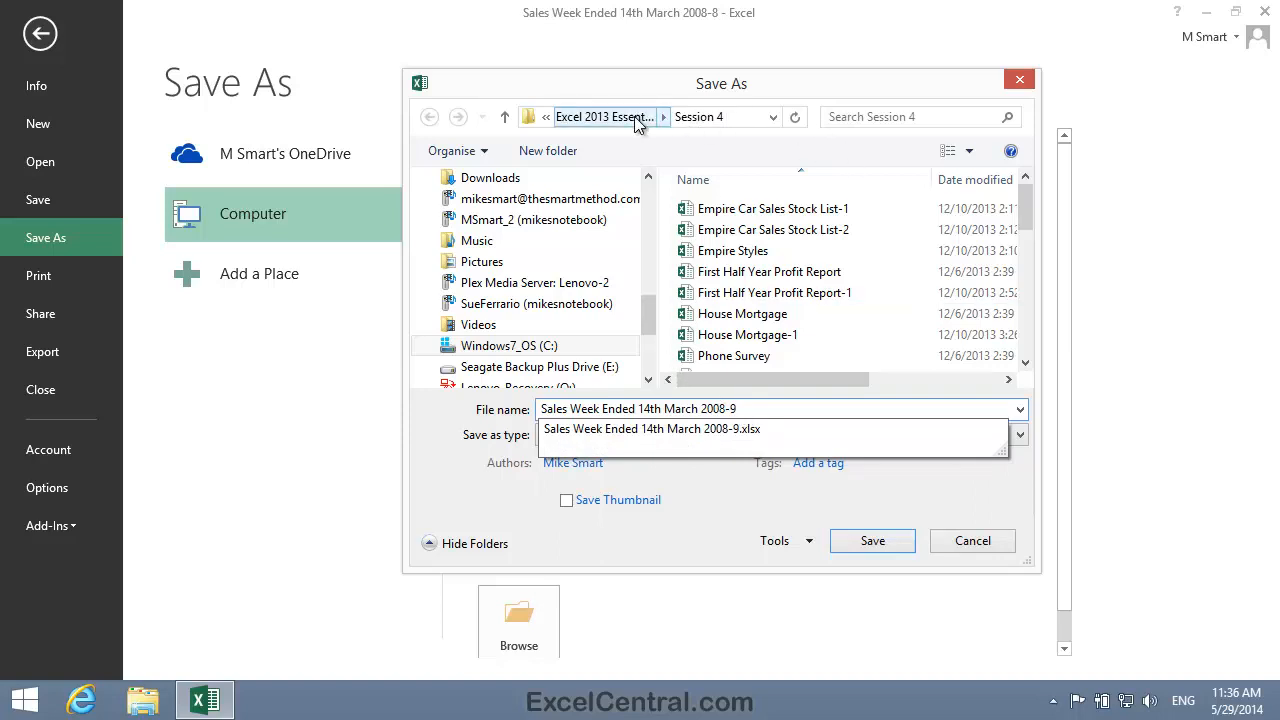
pyautogui.click(603, 117)
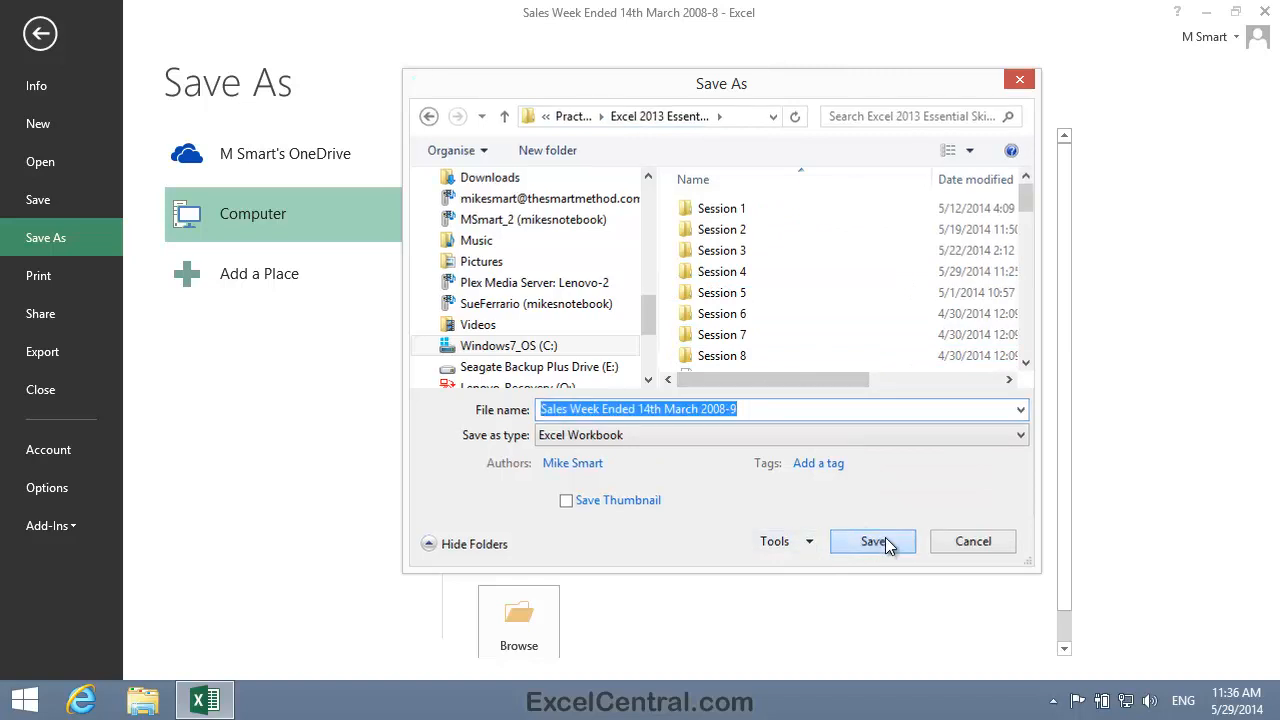
pyautogui.click(871, 541)
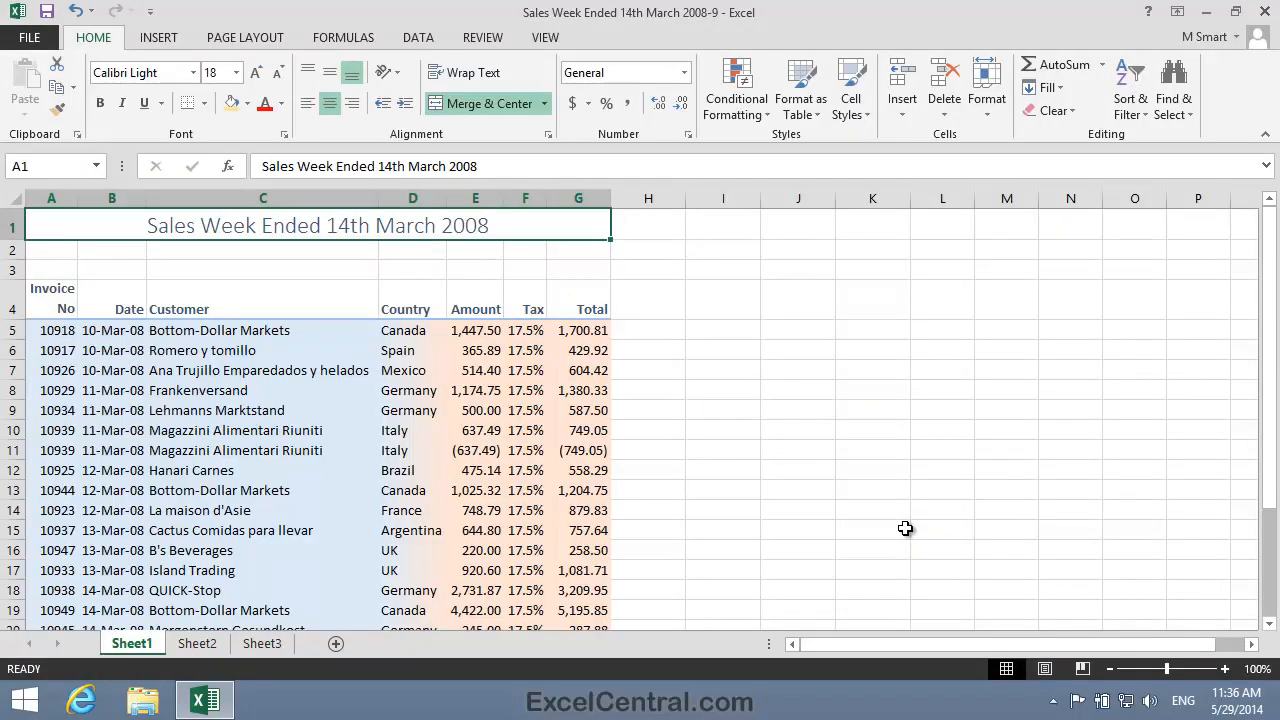